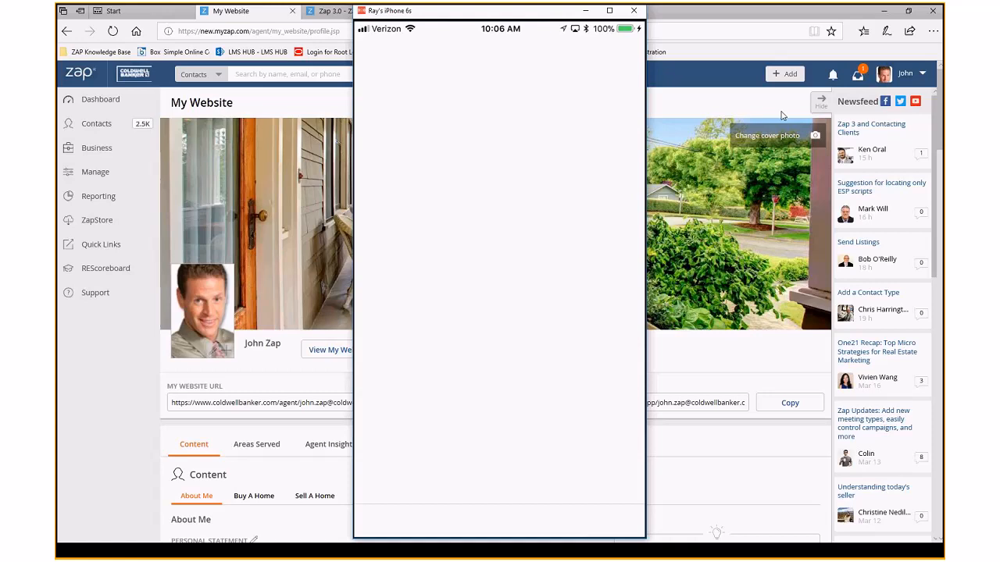
Search the App Store for "zap" and scroll to the Zap – Real estate CRM result
click(556, 522)
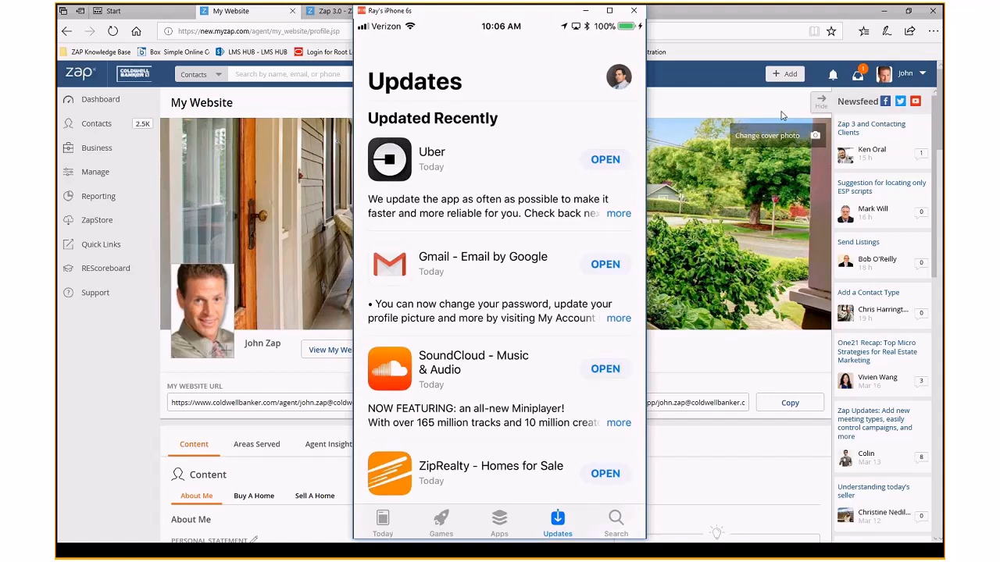
click(615, 521)
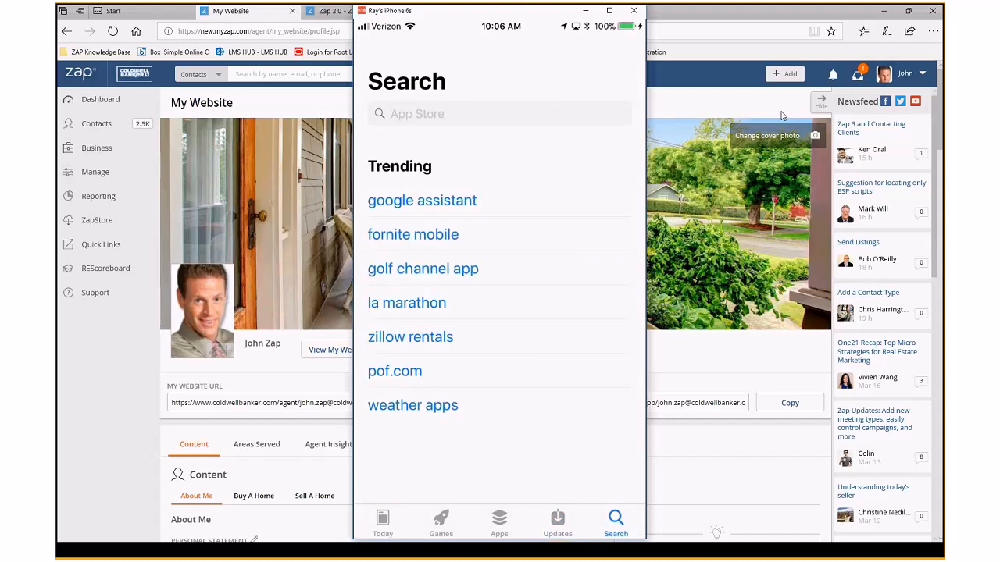
text(z)
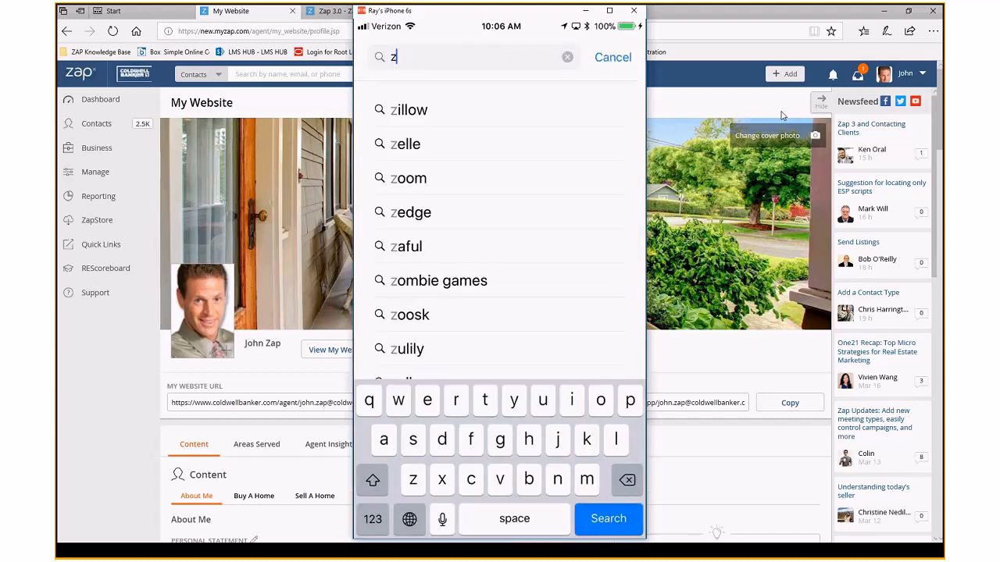
text(ap)
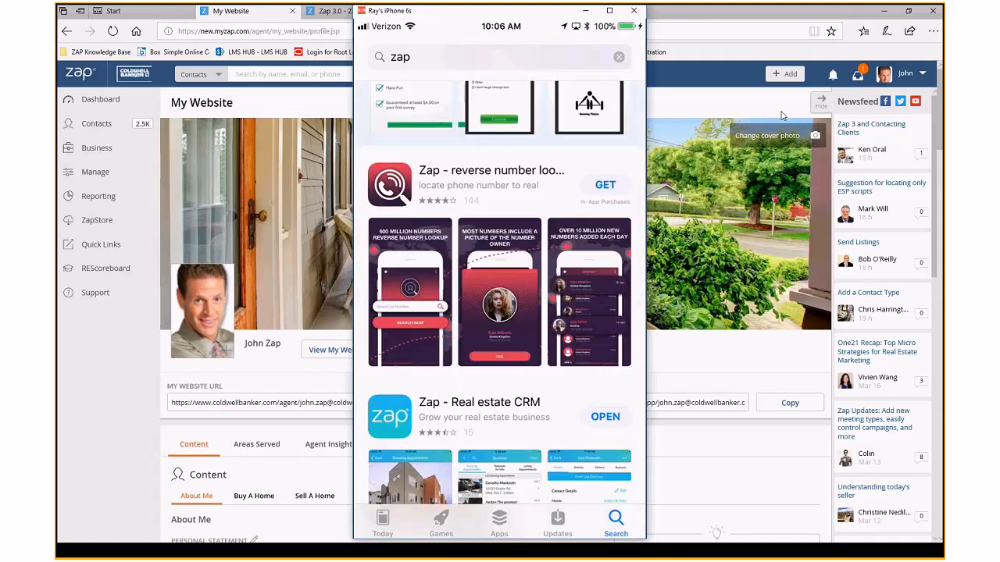
scroll(down, 3)
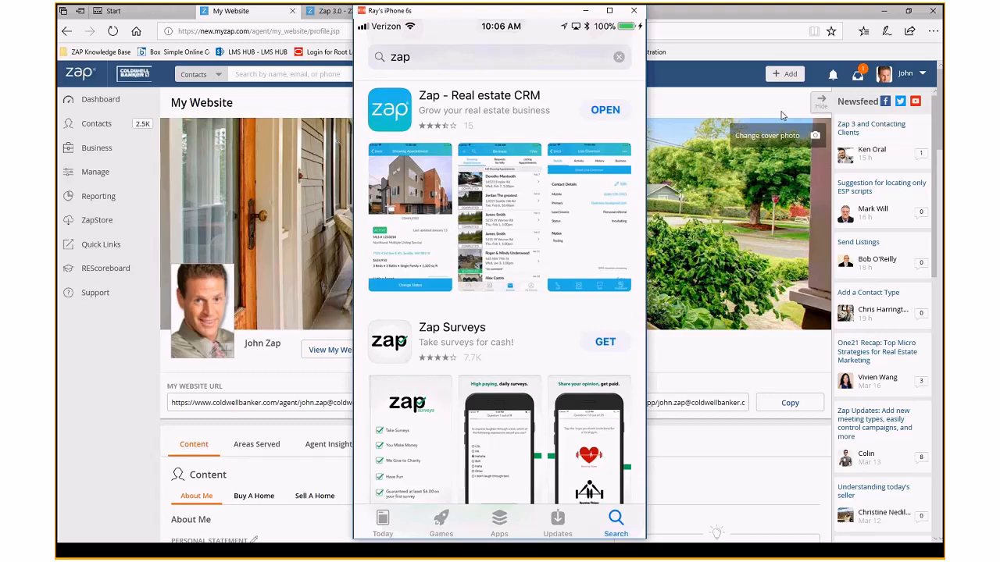
scroll(down, 3)
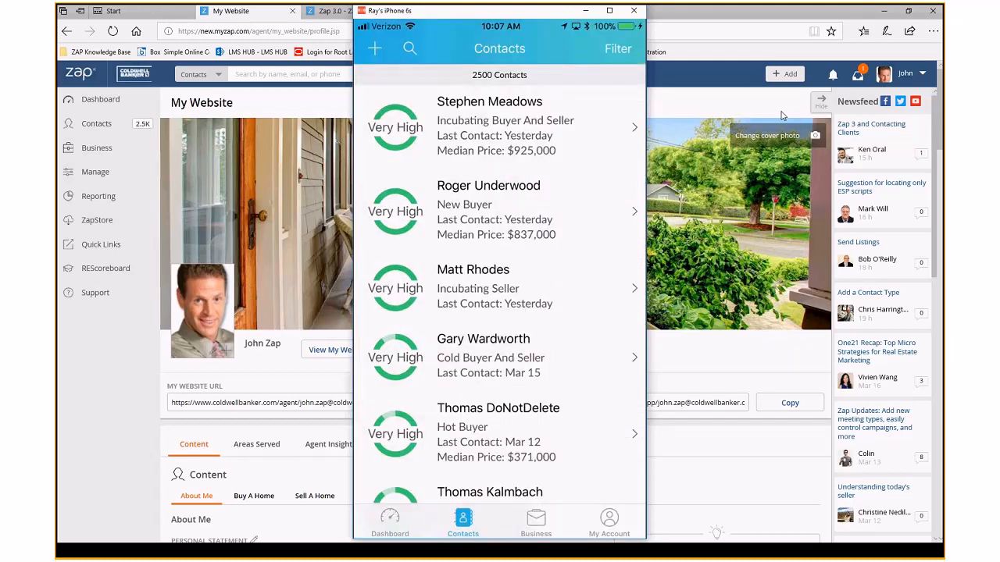
Review the phone dashboard's follow-ups list and its notifications
click(389, 522)
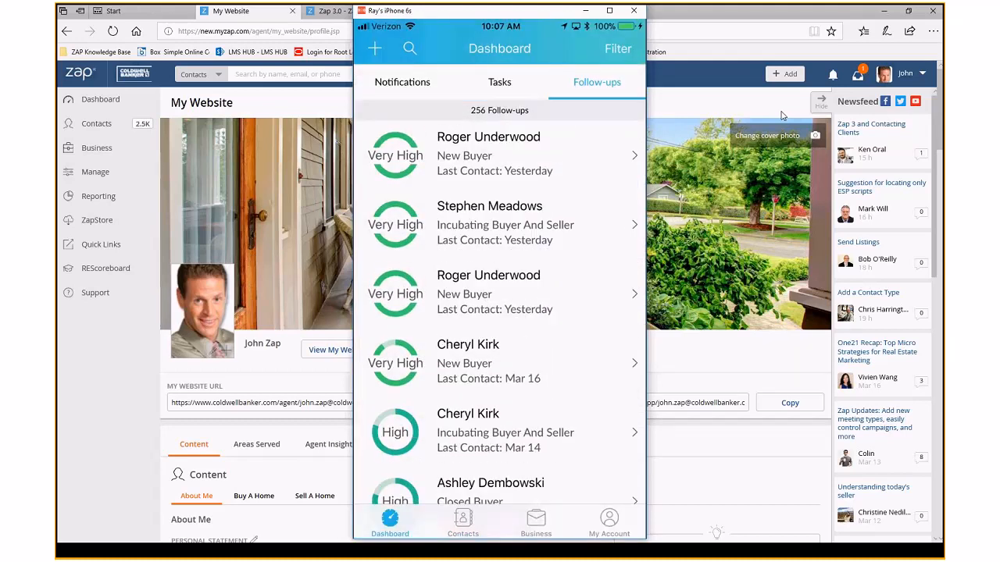
click(401, 81)
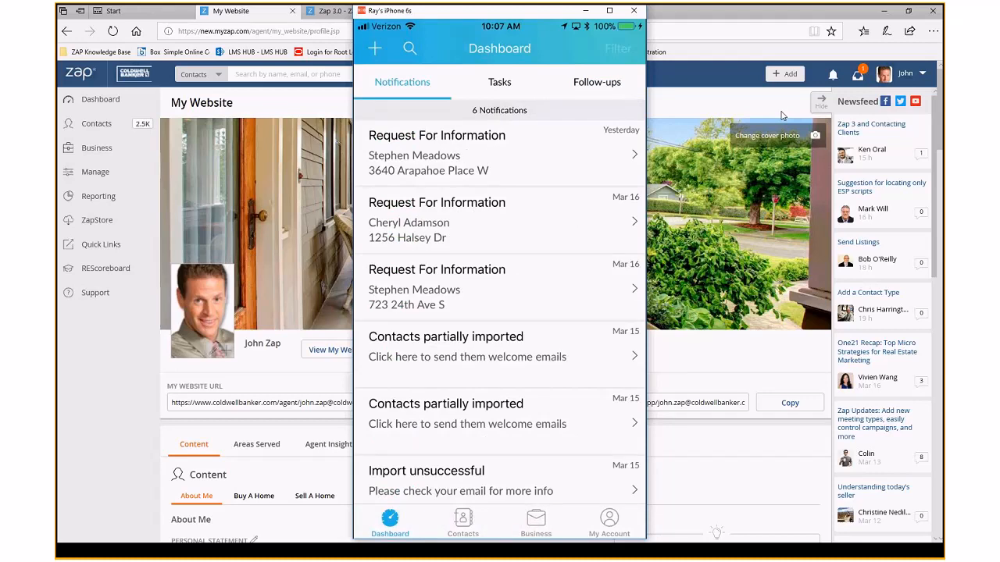
scroll(down, 3)
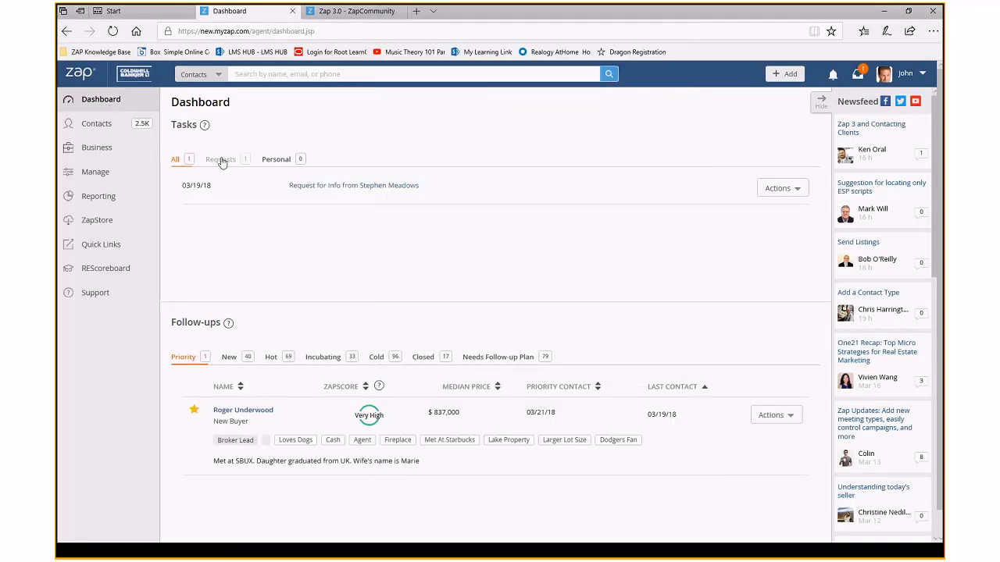
click(220, 160)
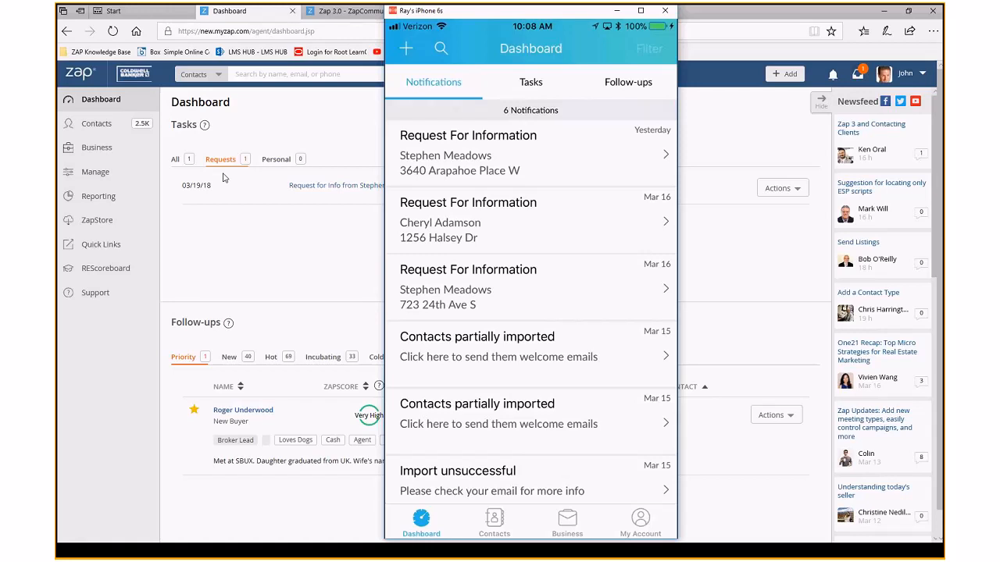
click(531, 81)
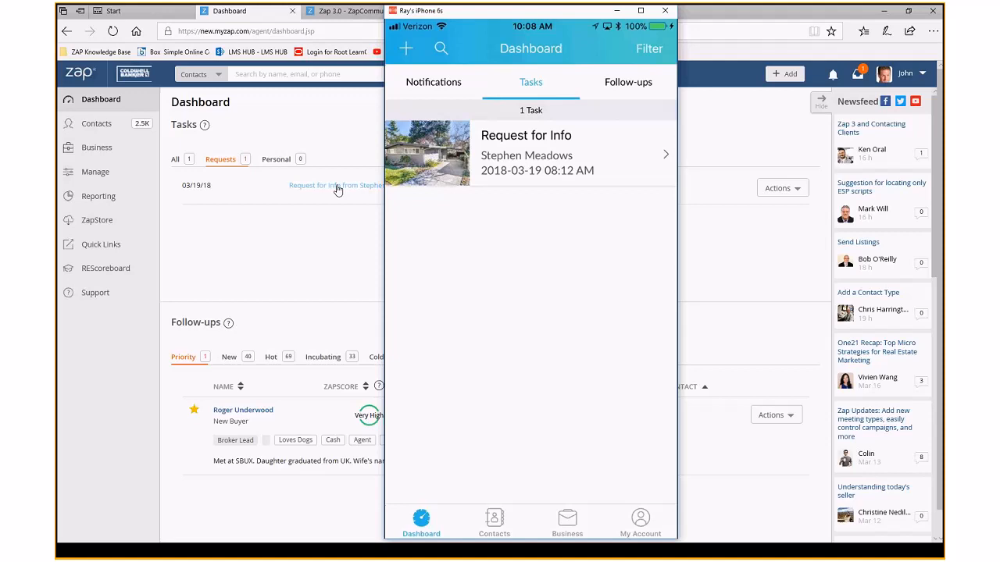
mouse_move(256, 197)
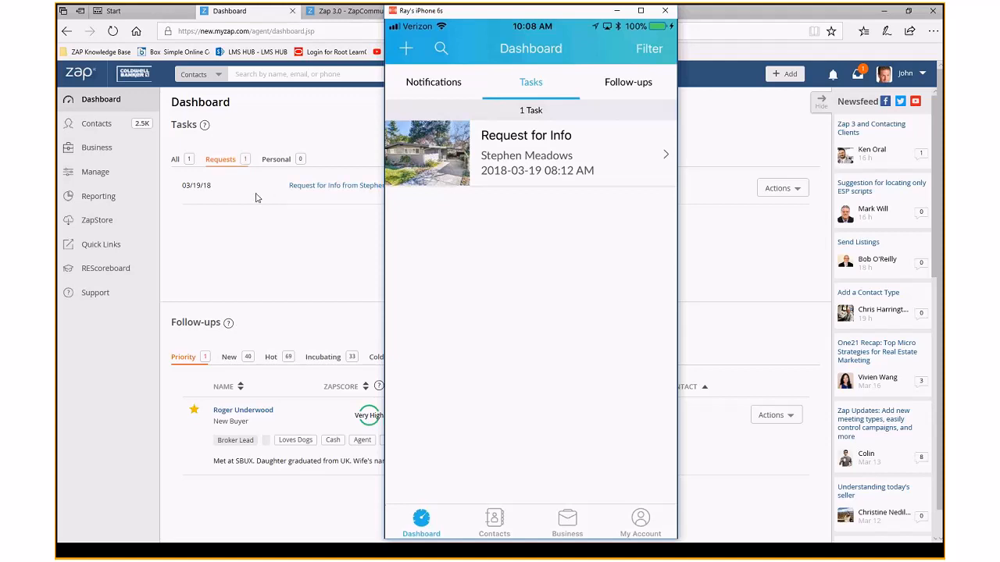
click(628, 81)
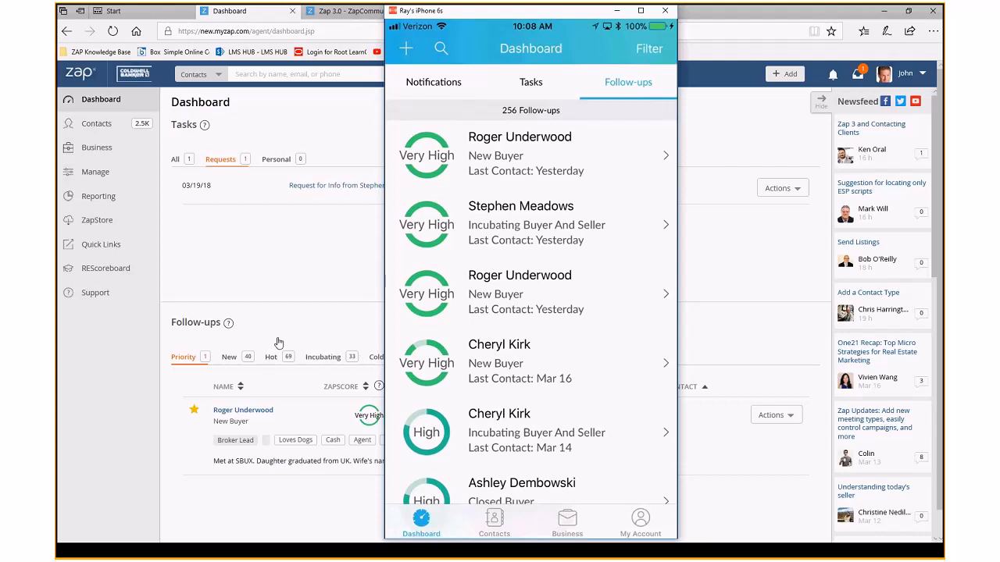
mouse_move(300, 307)
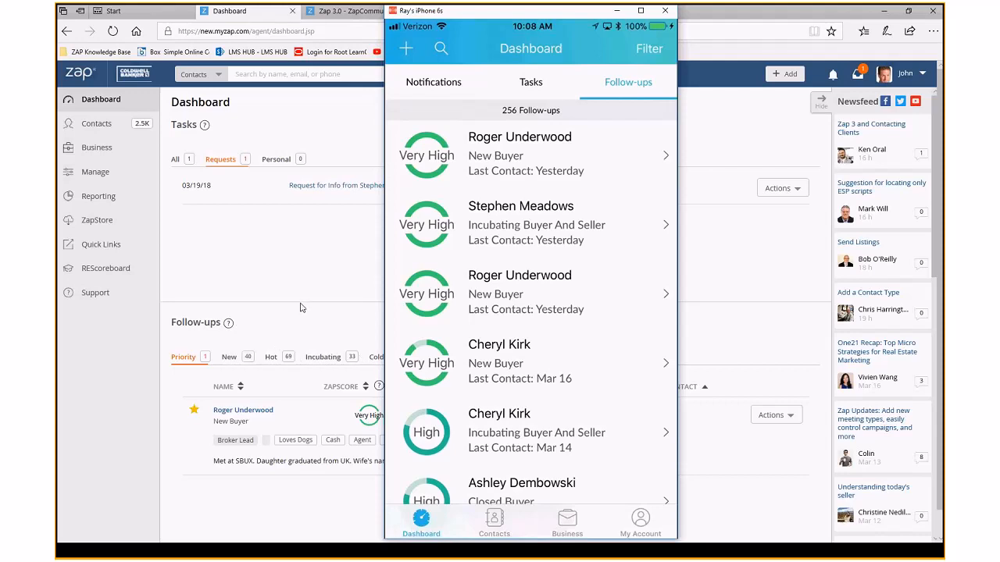
mouse_move(347, 327)
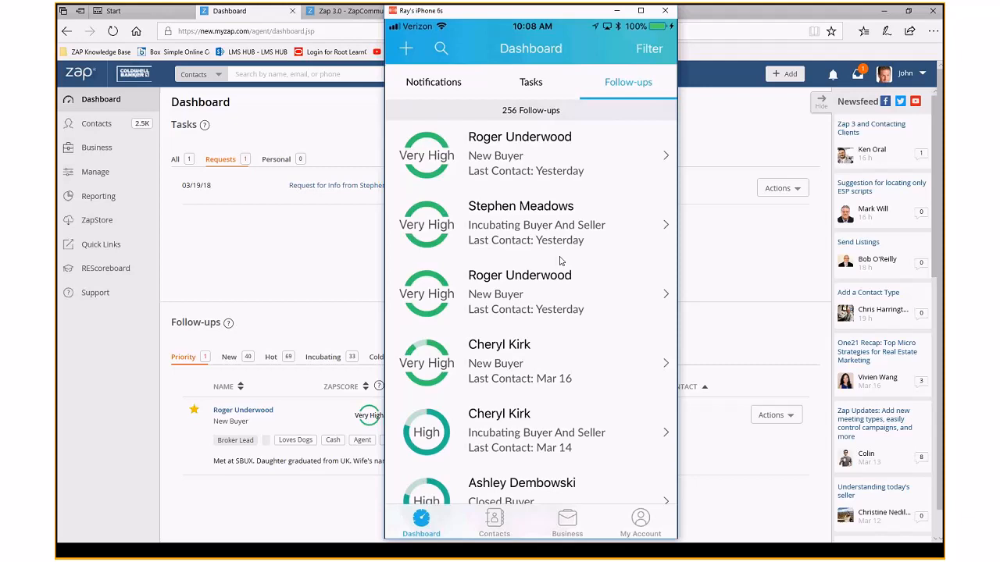
mouse_move(540, 125)
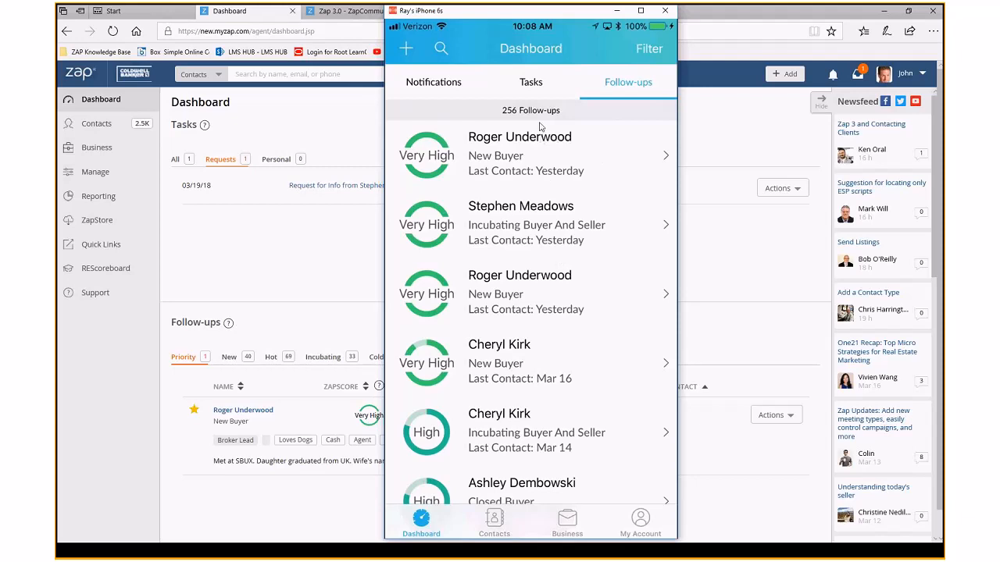
mouse_move(450, 195)
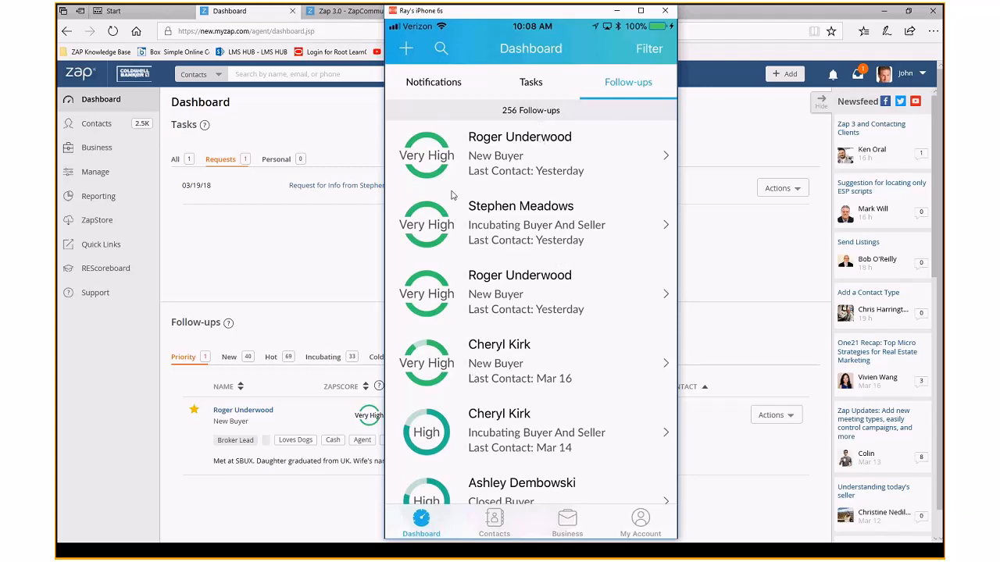
mouse_move(500, 228)
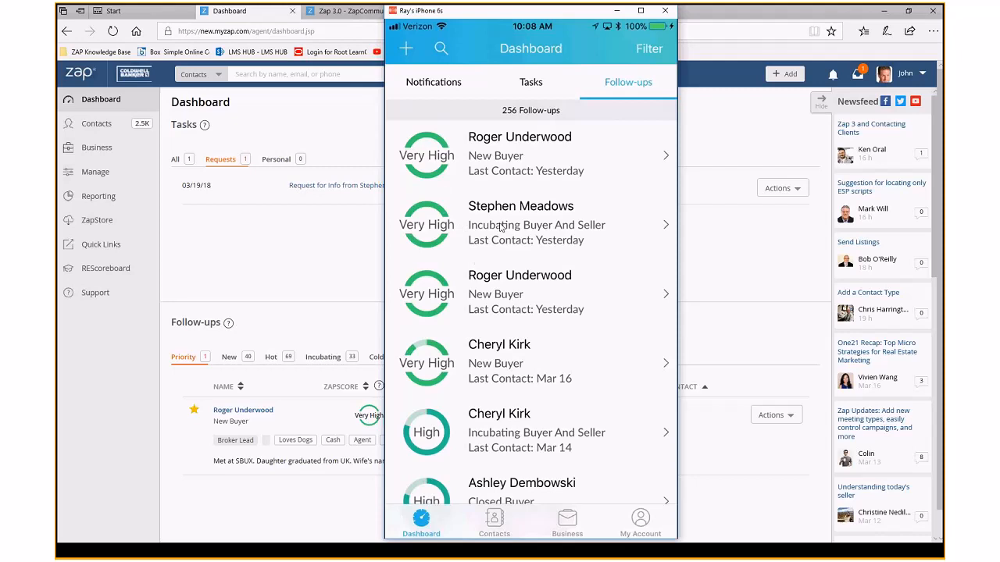
mouse_move(372, 140)
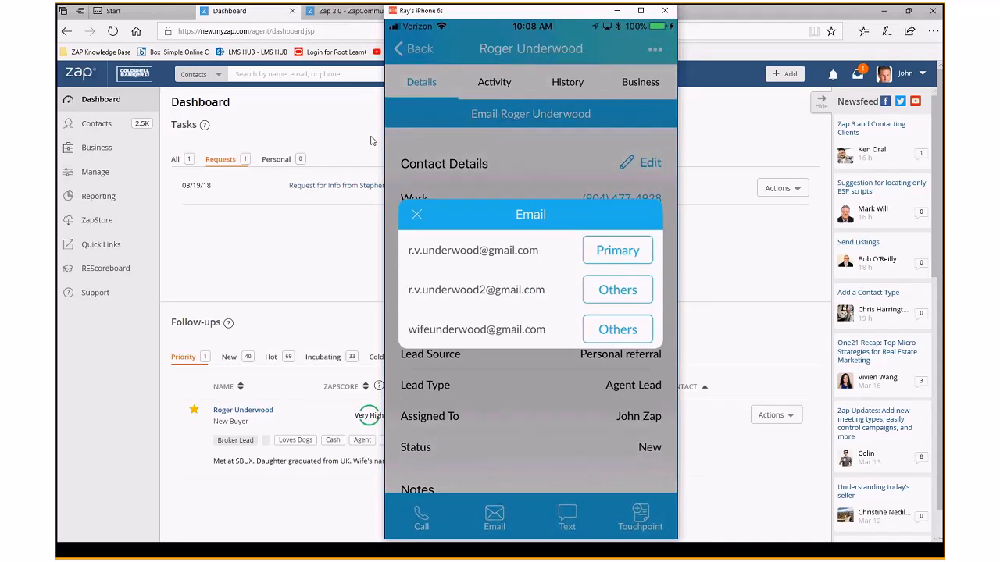
click(617, 250)
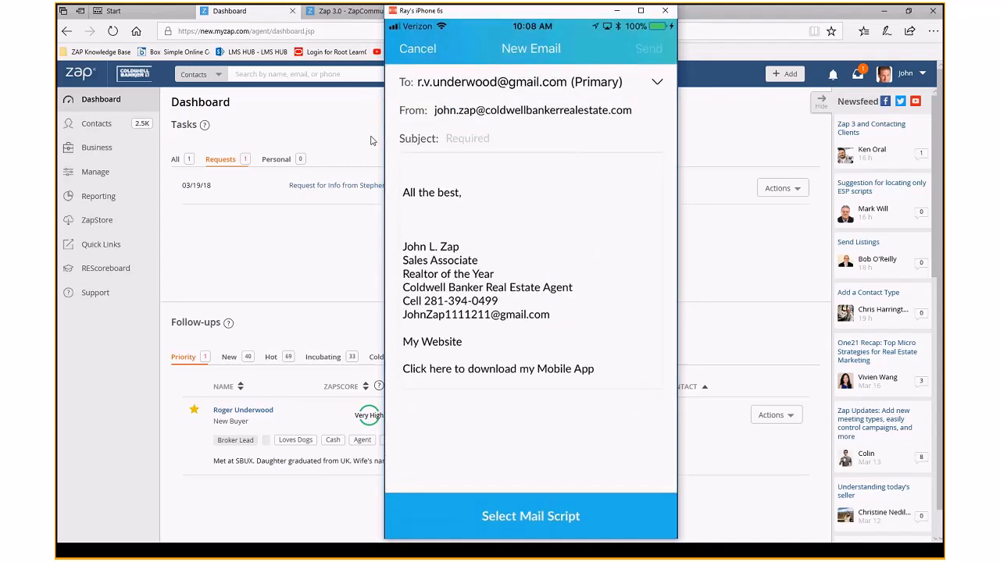
click(418, 48)
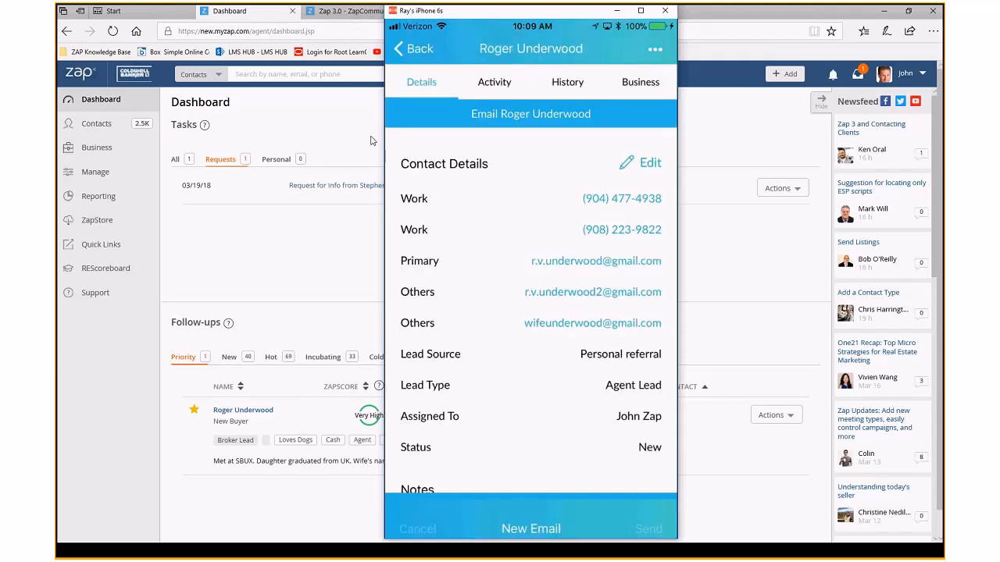
click(413, 48)
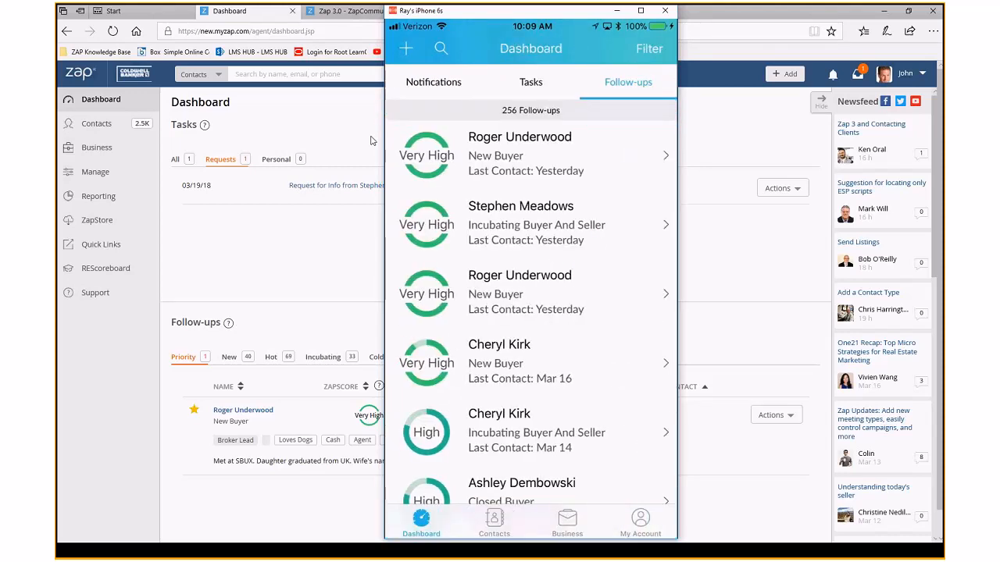
scroll(down, 3)
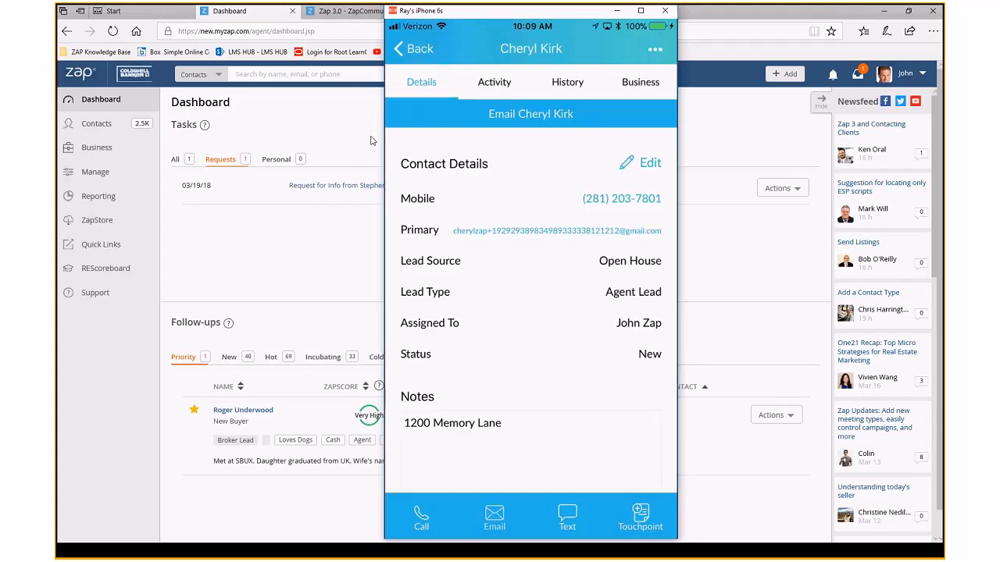
click(493, 519)
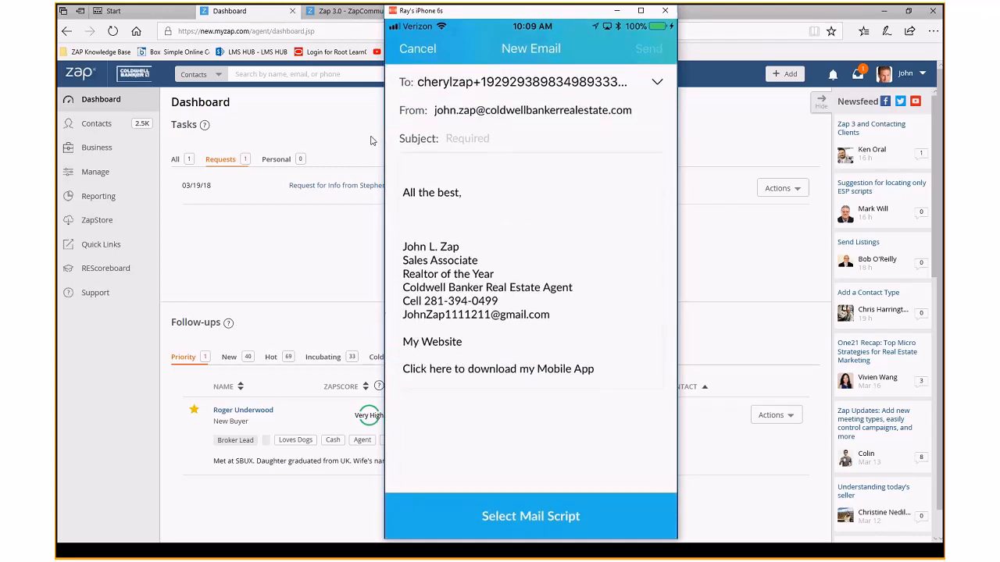
click(417, 49)
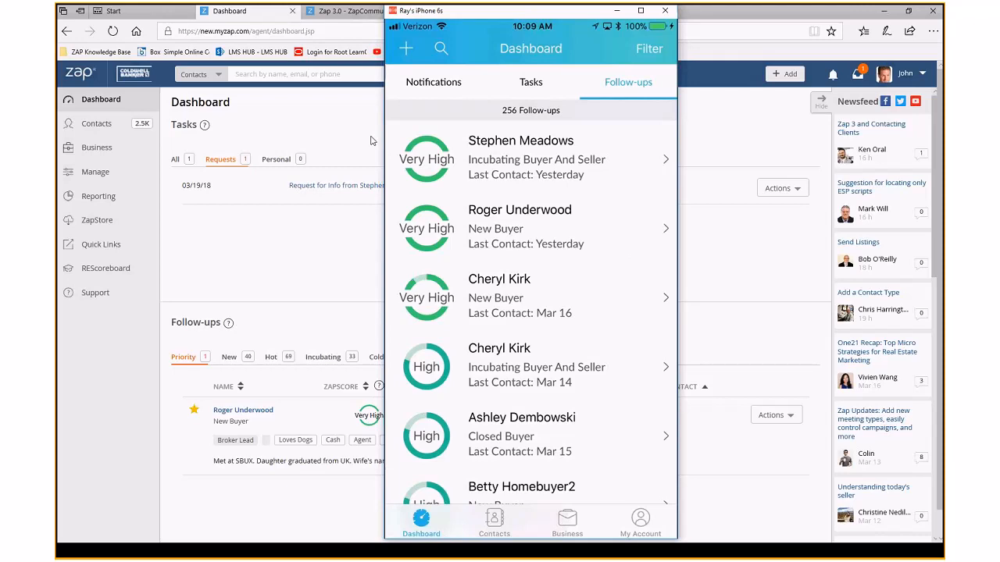
Browse the Contacts list of 2,500 contacts and jump back to its top
click(493, 522)
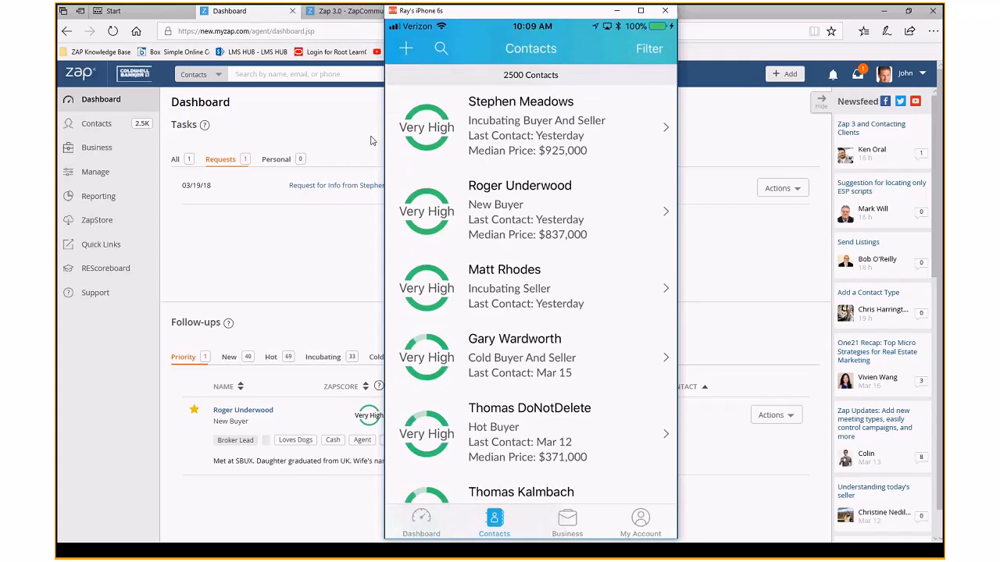
click(422, 522)
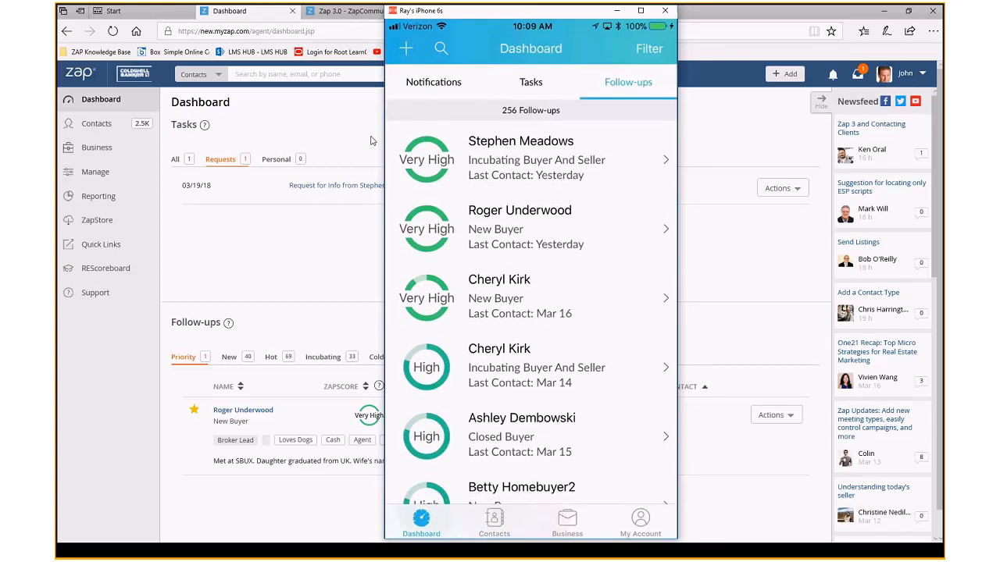
mouse_move(493, 522)
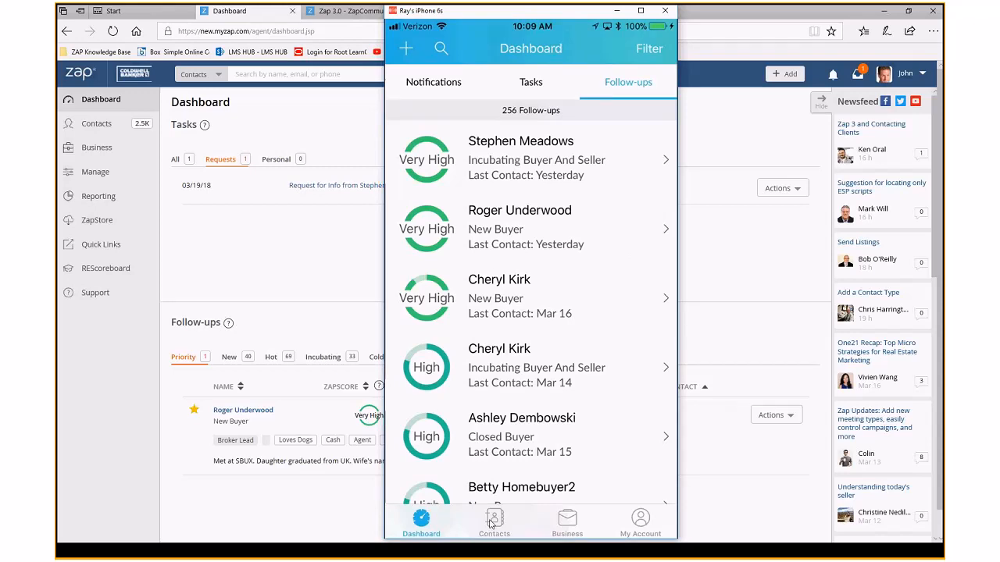
click(494, 522)
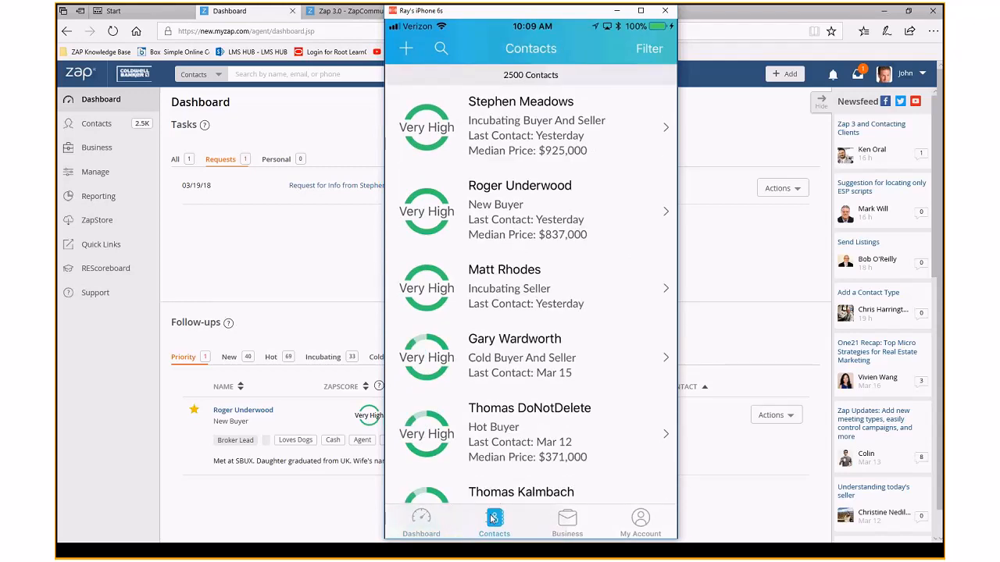
scroll(down, 3)
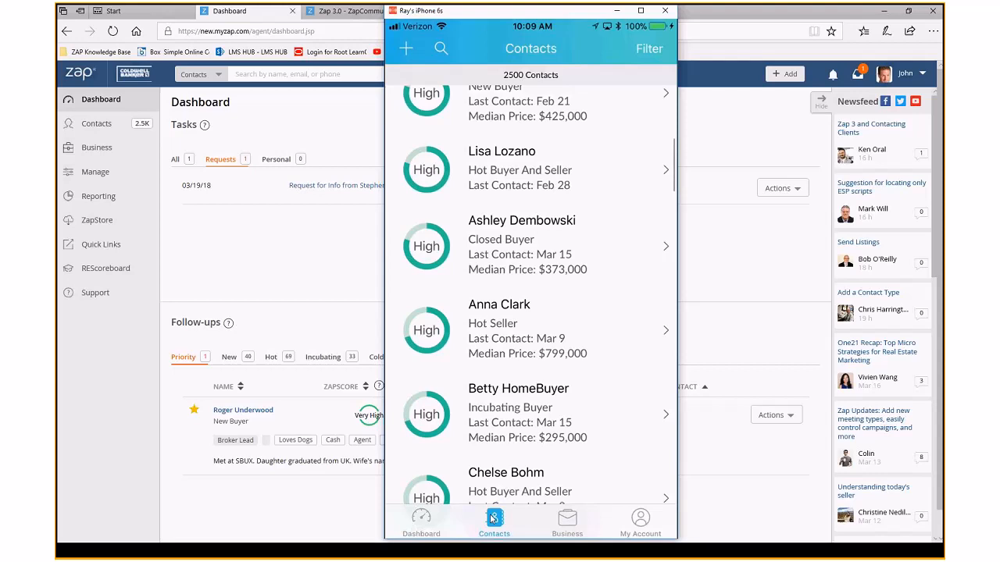
click(440, 48)
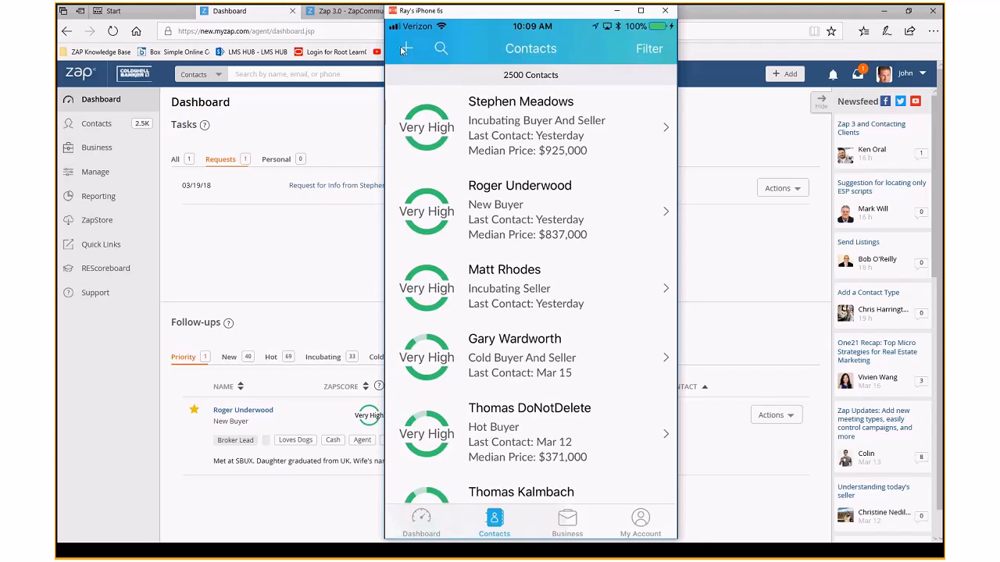
Preview the Quick Add options and dismiss them, returning to Contacts
click(407, 49)
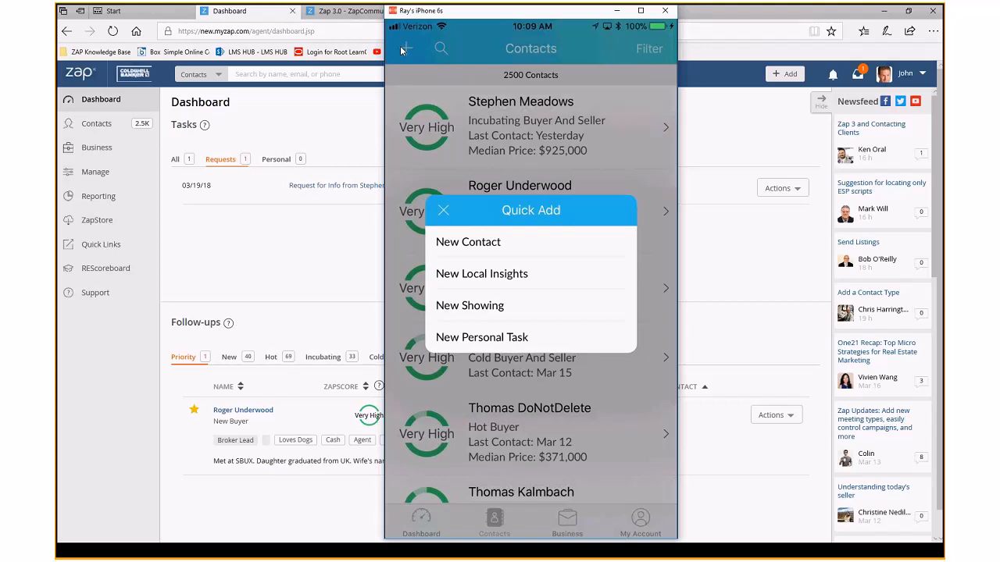
click(444, 211)
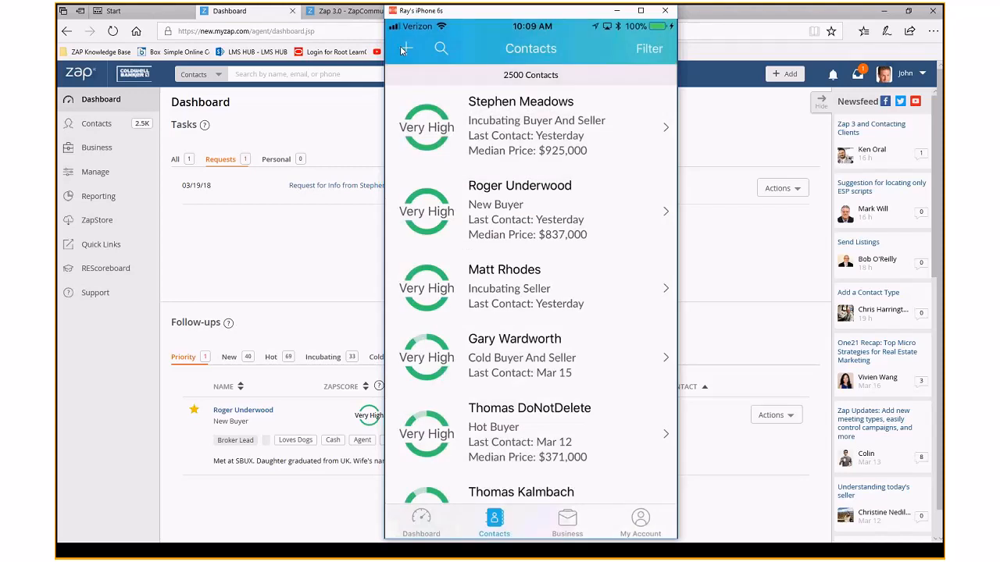
click(567, 522)
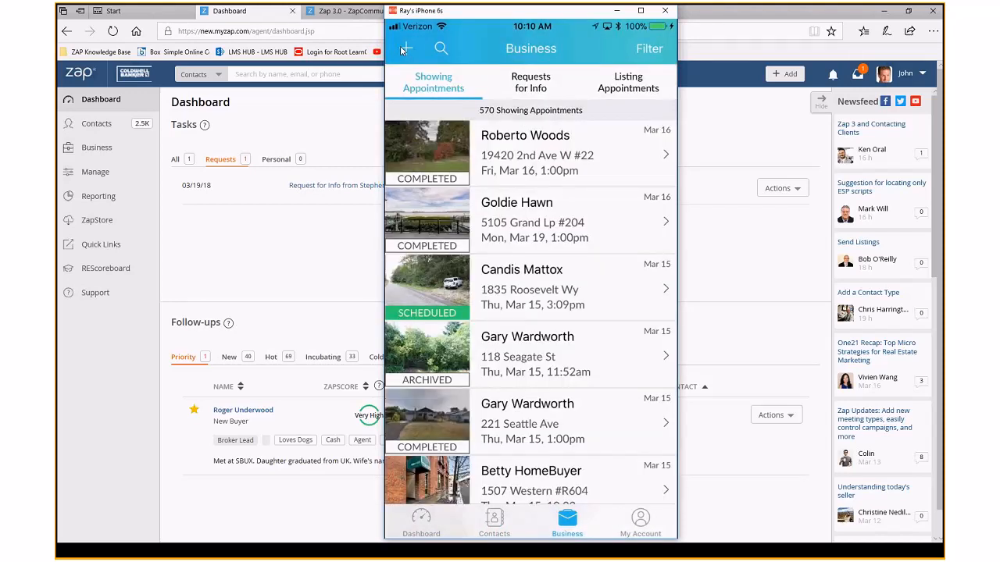
click(531, 82)
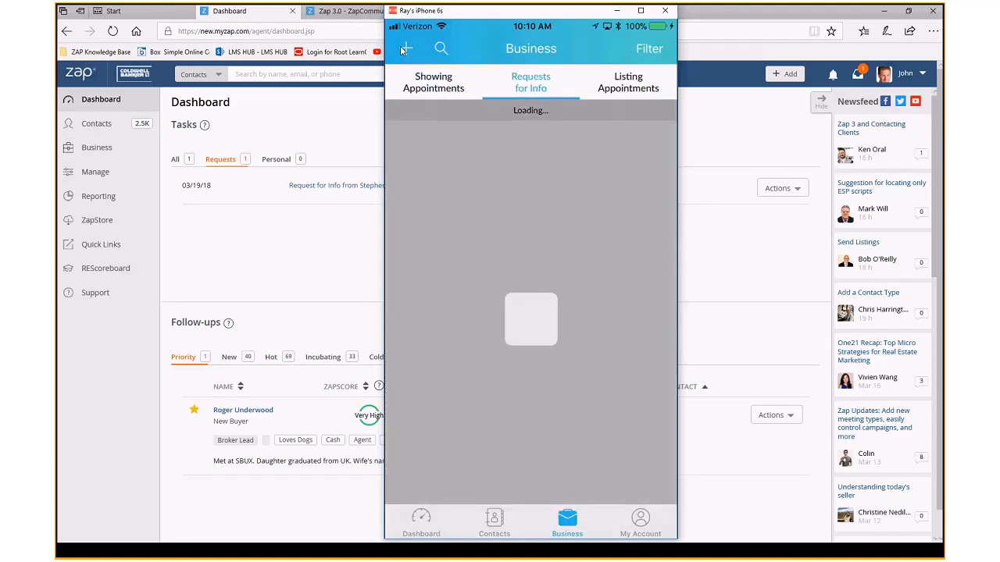
click(628, 81)
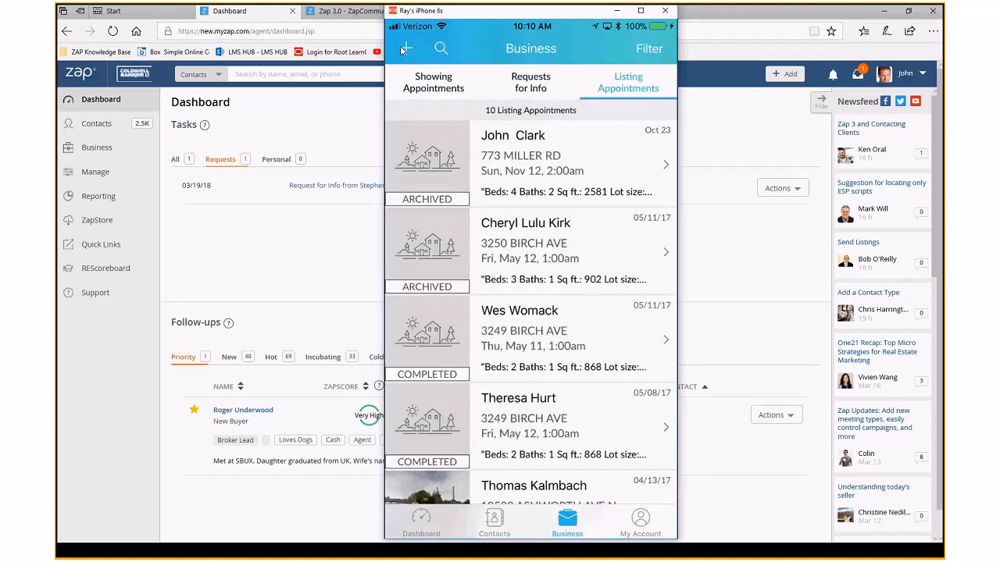
click(432, 81)
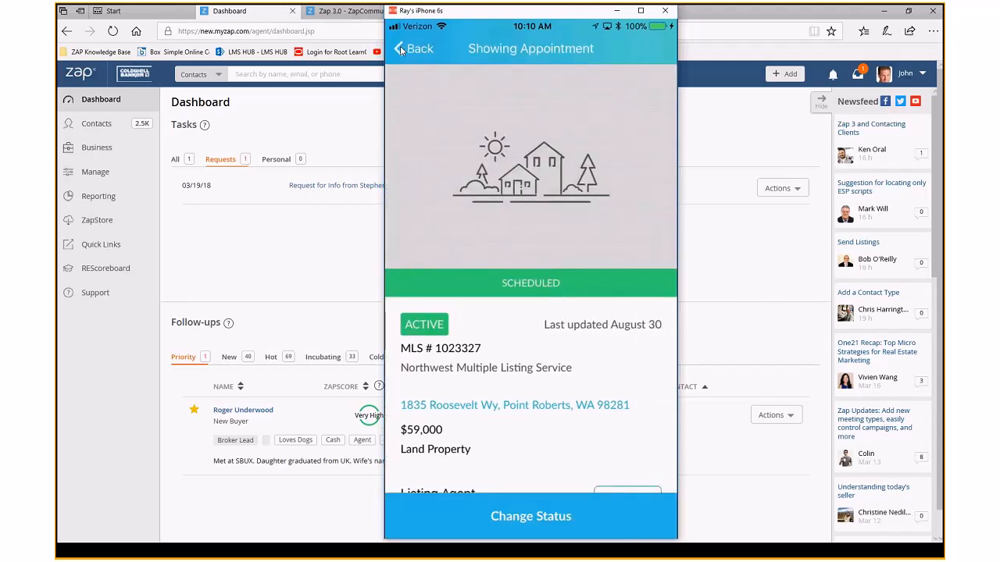
scroll(down, 3)
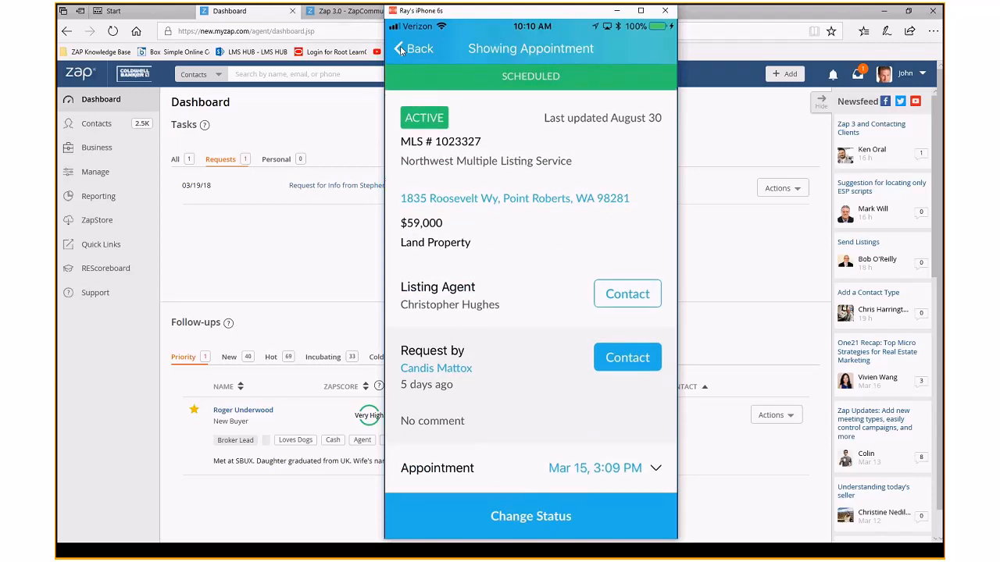
click(531, 515)
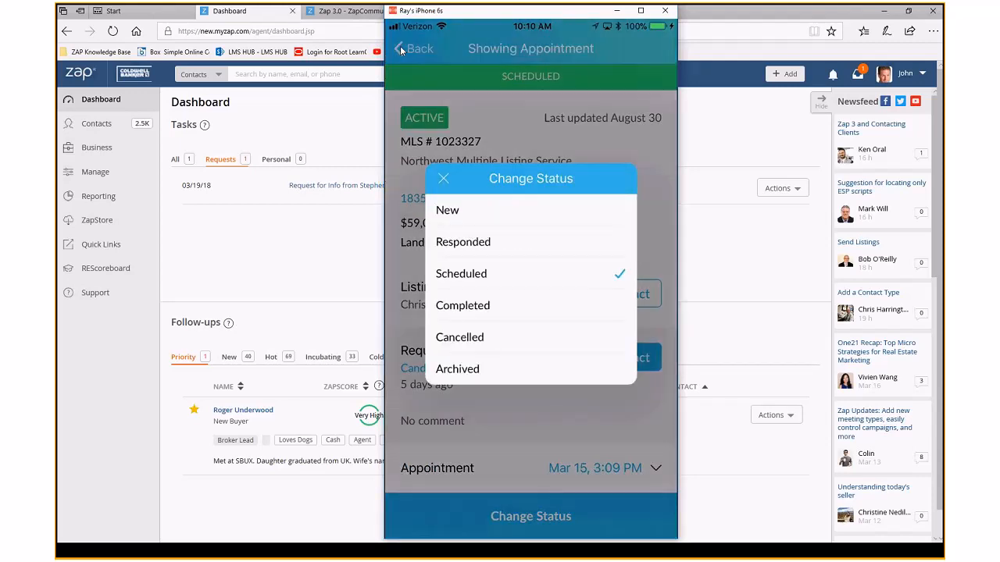
click(463, 304)
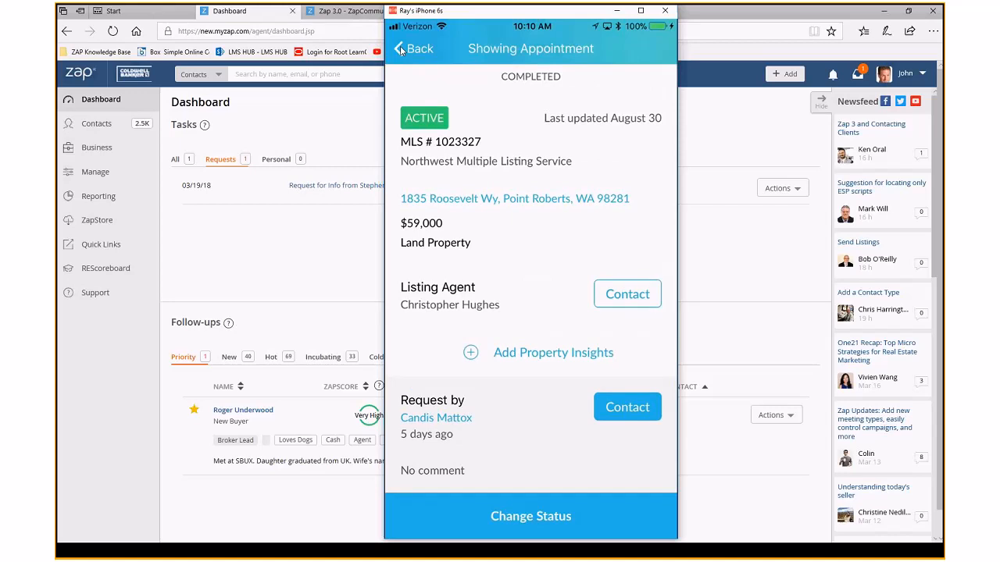
mouse_move(572, 361)
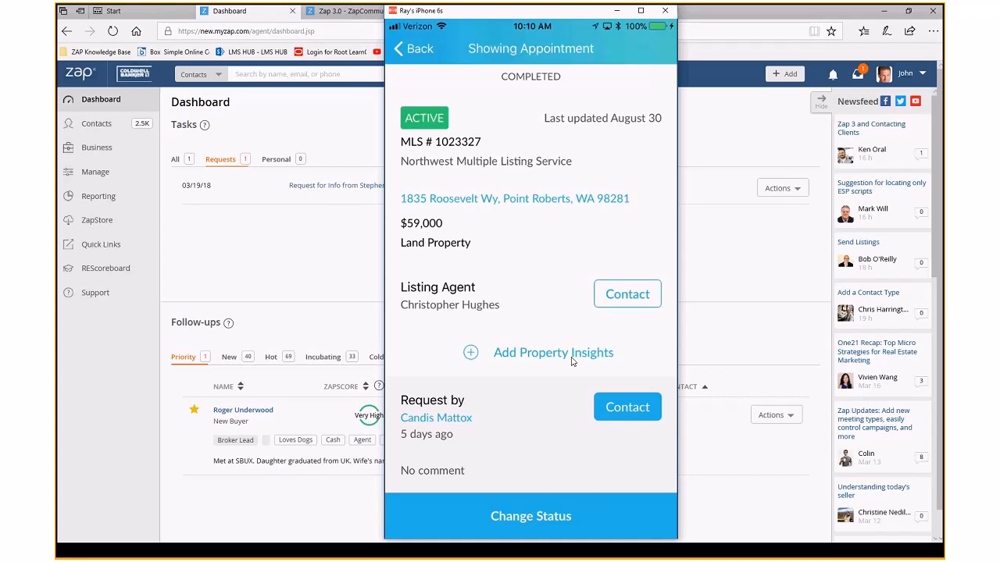
Add property insights tagged Good Condition with a description of a great location next to school
click(553, 353)
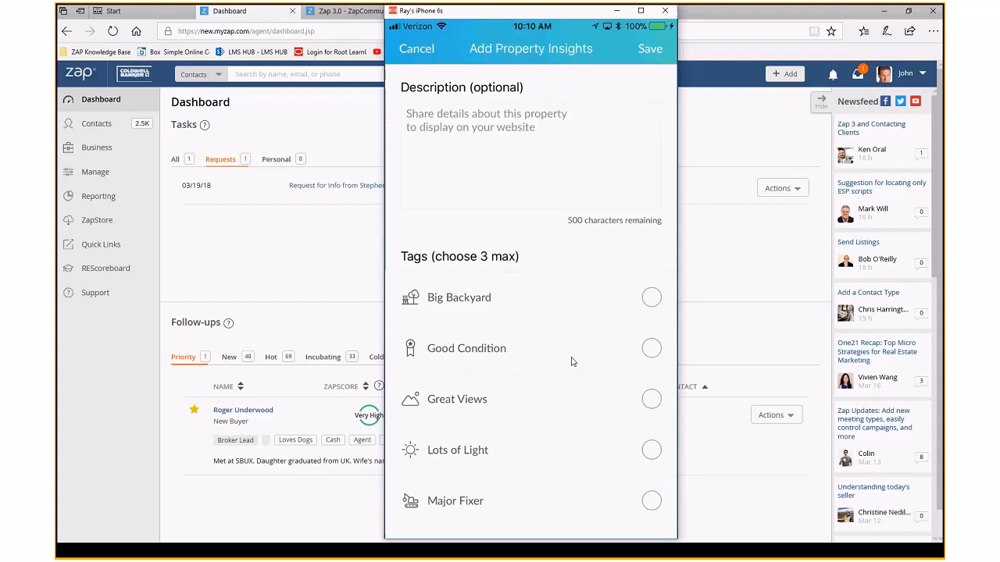
click(652, 348)
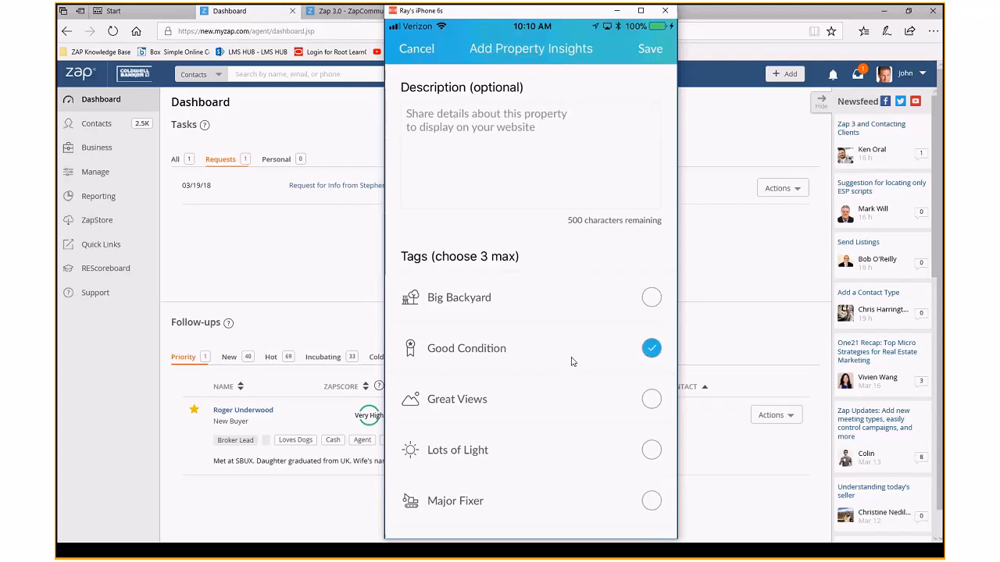
click(531, 154)
text(Great location n)
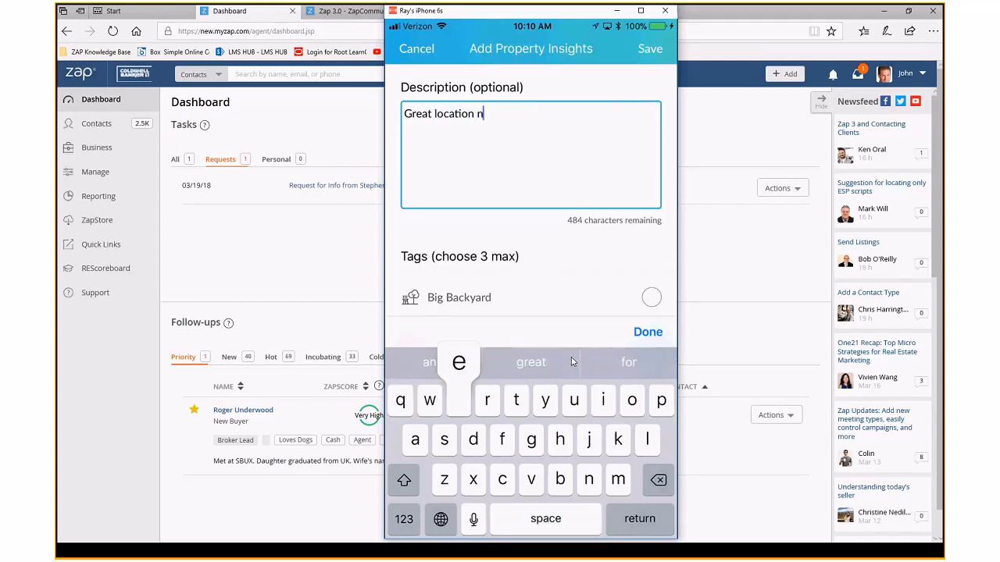
text(ext to)
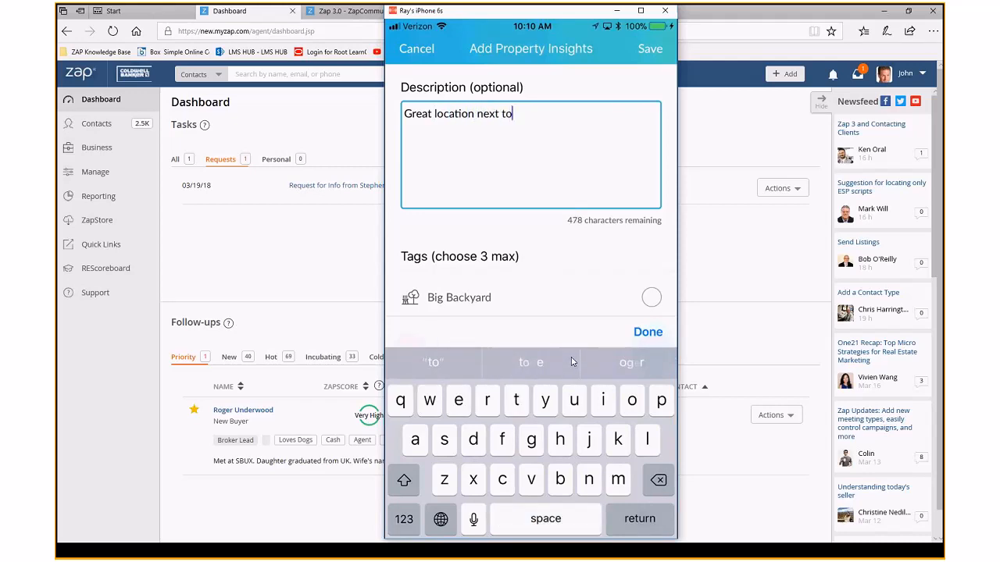
text(school)
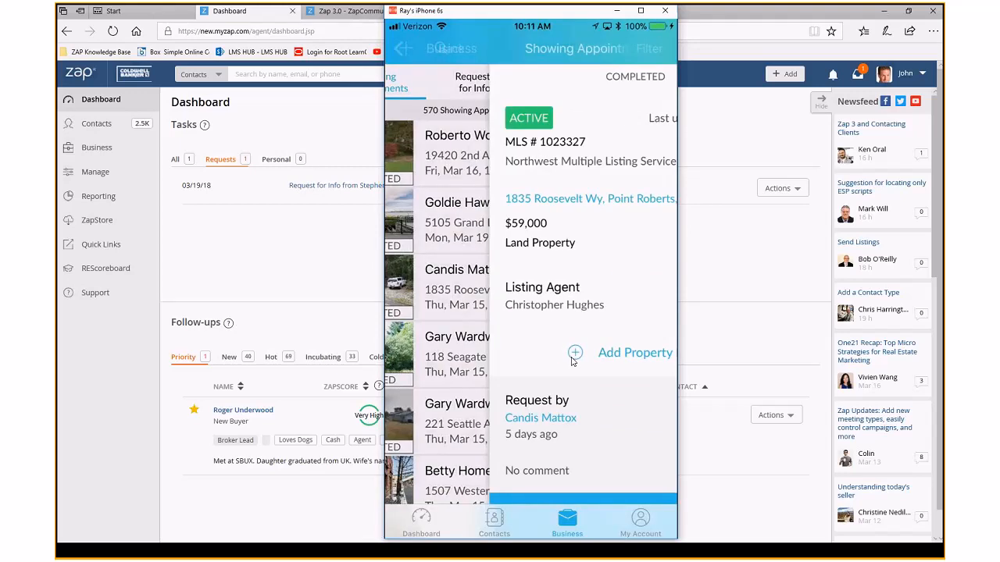
View the agent's My Account page, then switch to the Coldwell Banker client app's home screen
click(641, 522)
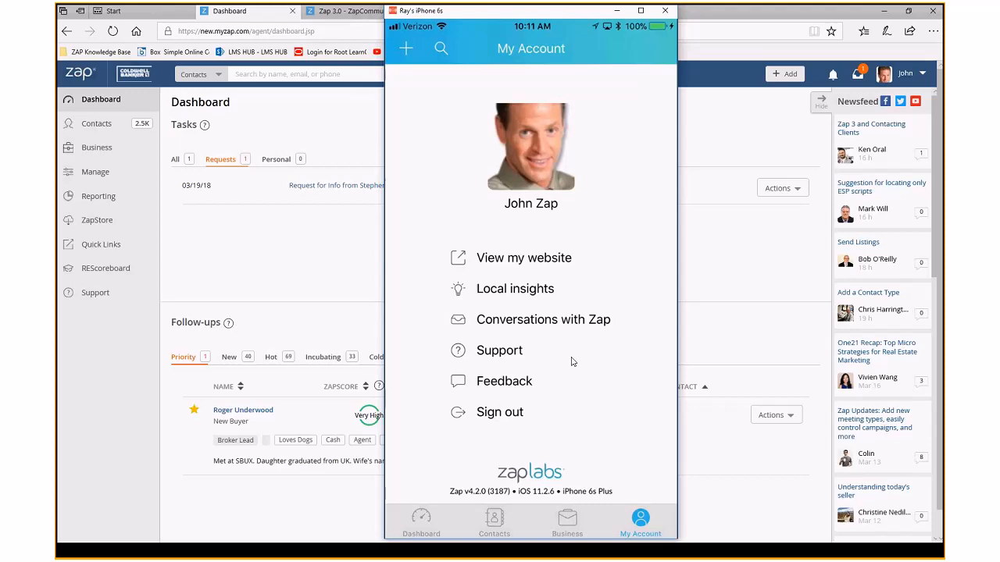
click(420, 522)
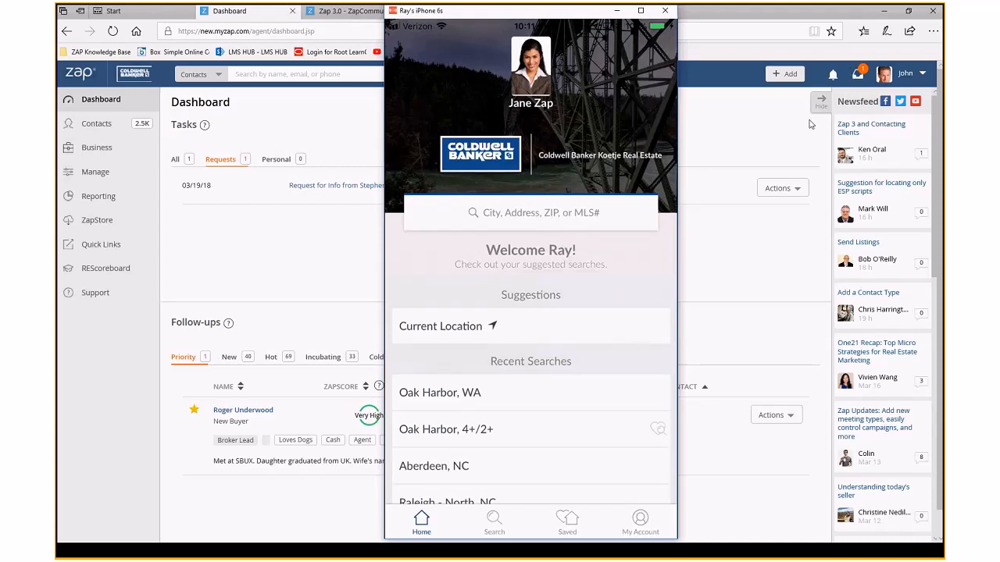
Bring up the agent's My Website profile page from the account options
click(912, 74)
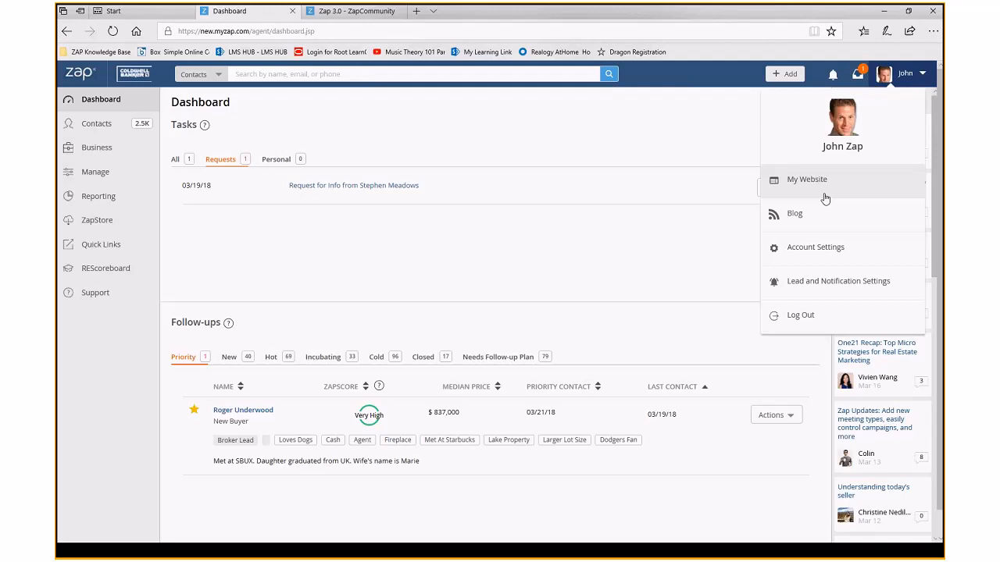
click(806, 180)
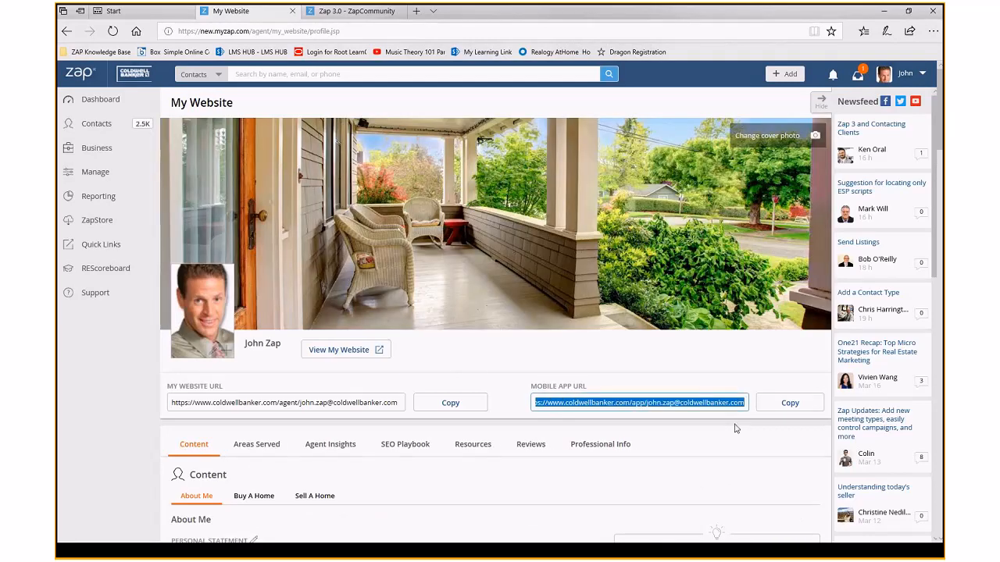
mouse_move(680, 419)
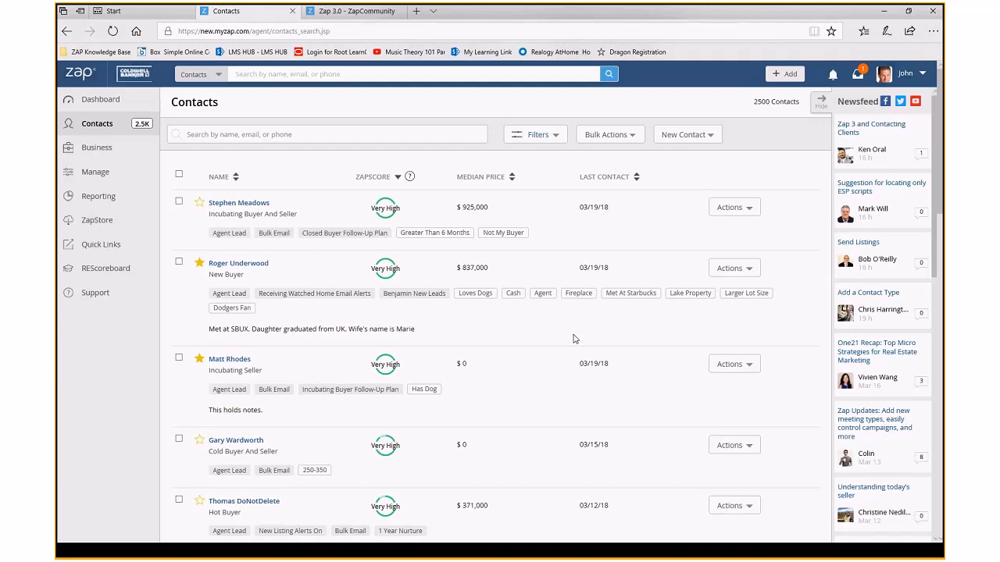
mouse_move(238, 262)
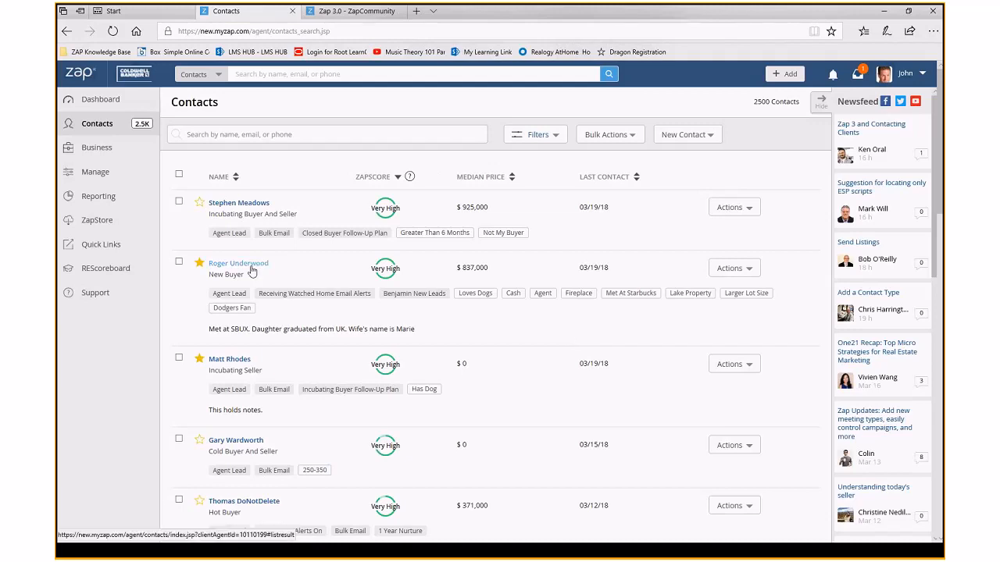
click(238, 262)
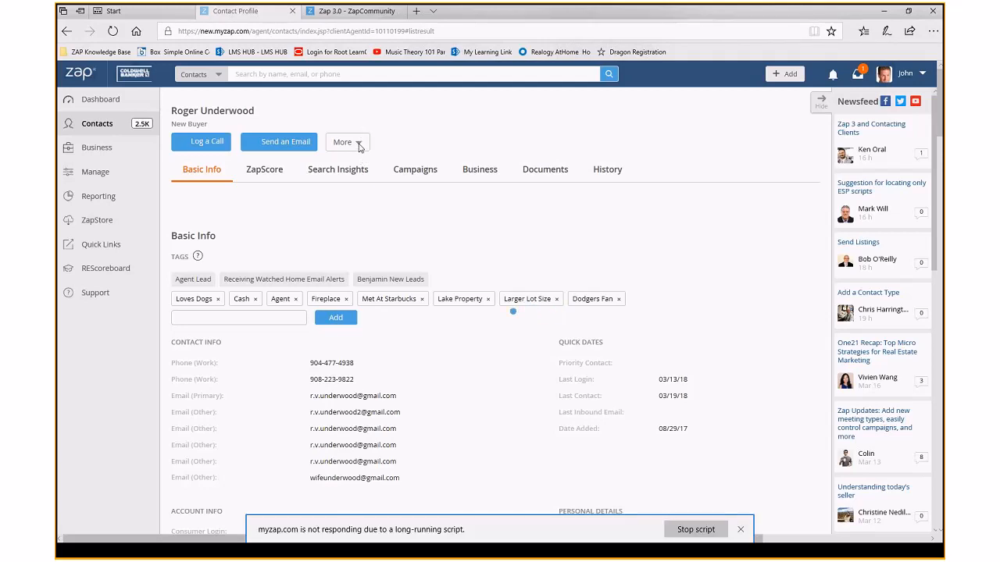
mouse_move(450, 405)
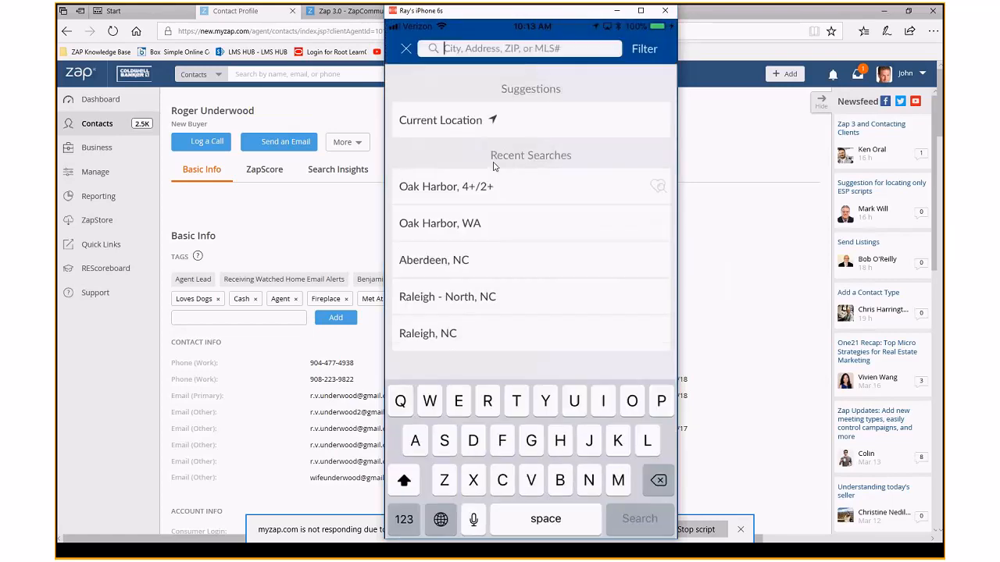
Search the map for 'oak harbor' and dismiss the map display options
text(o)
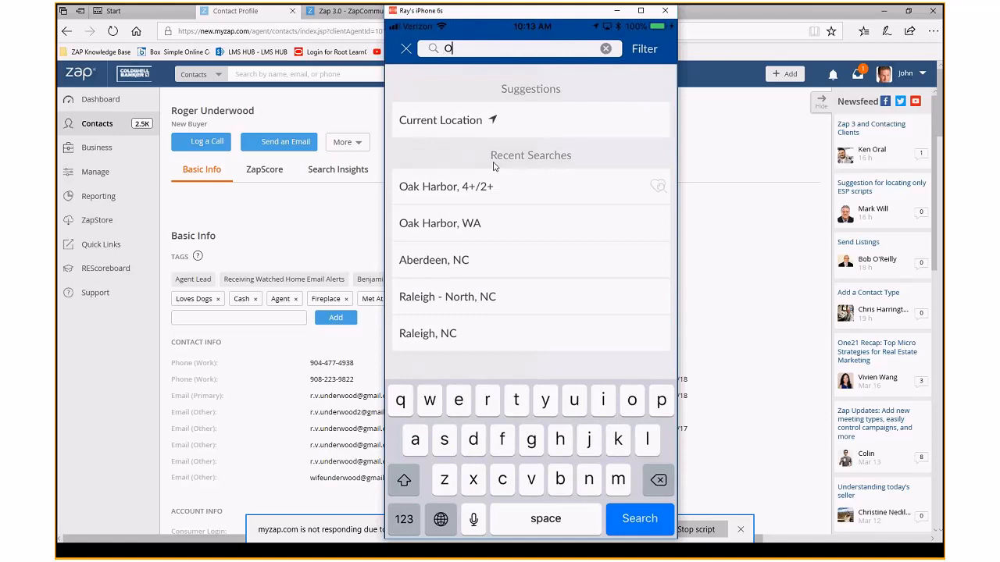
text(ak harbor)
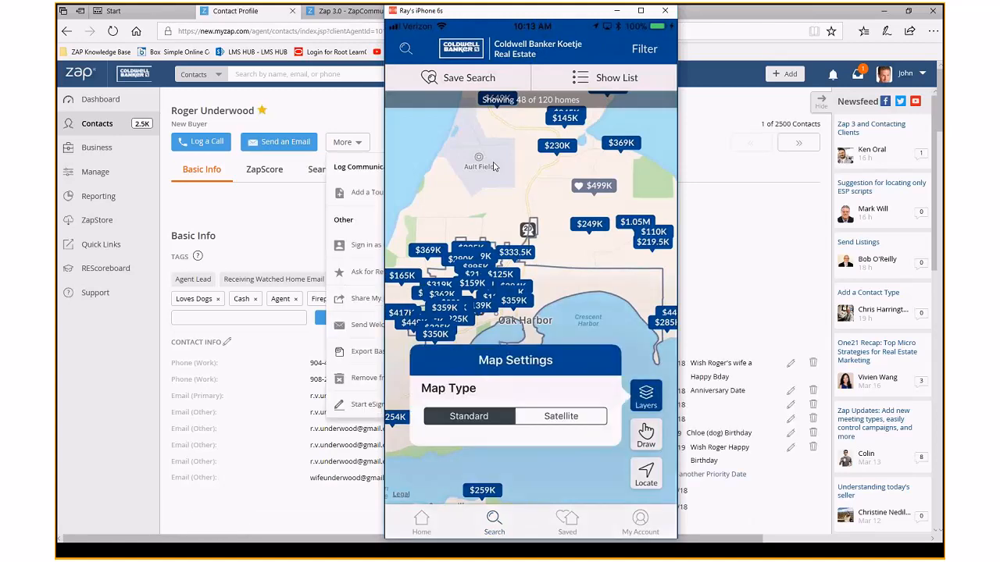
click(561, 416)
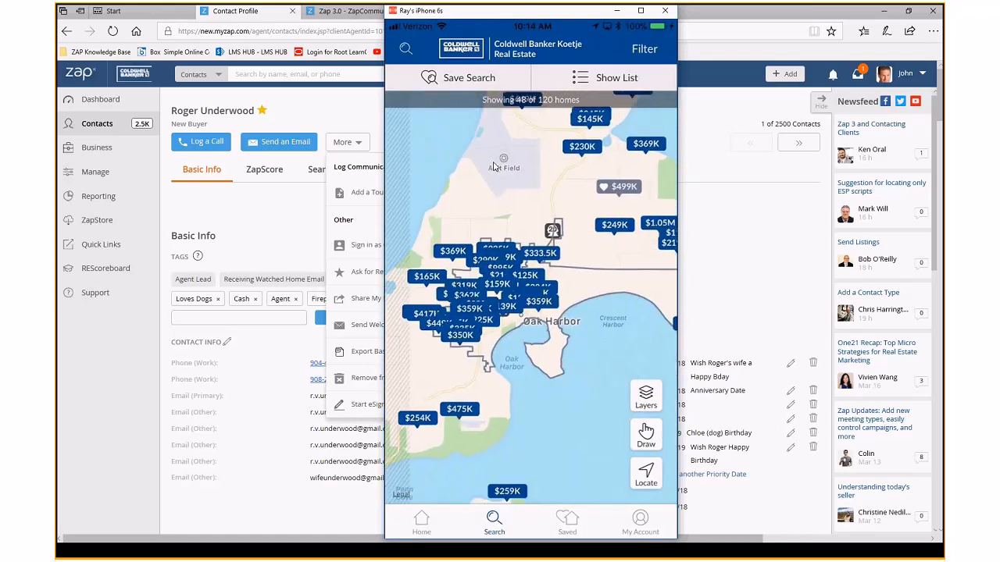
Draw a custom search boundary around Oak Harbor and move on to the search filters
click(645, 434)
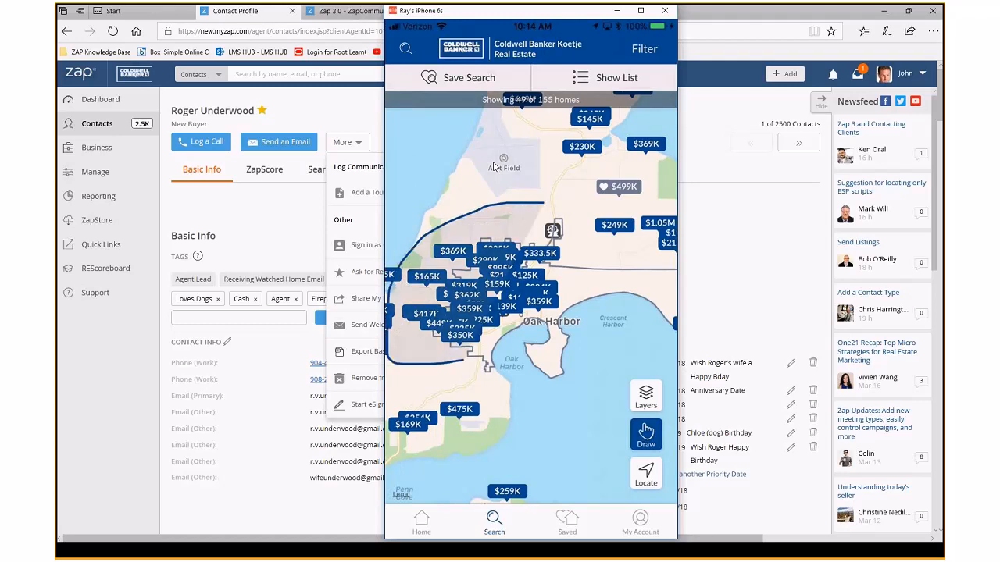
click(645, 434)
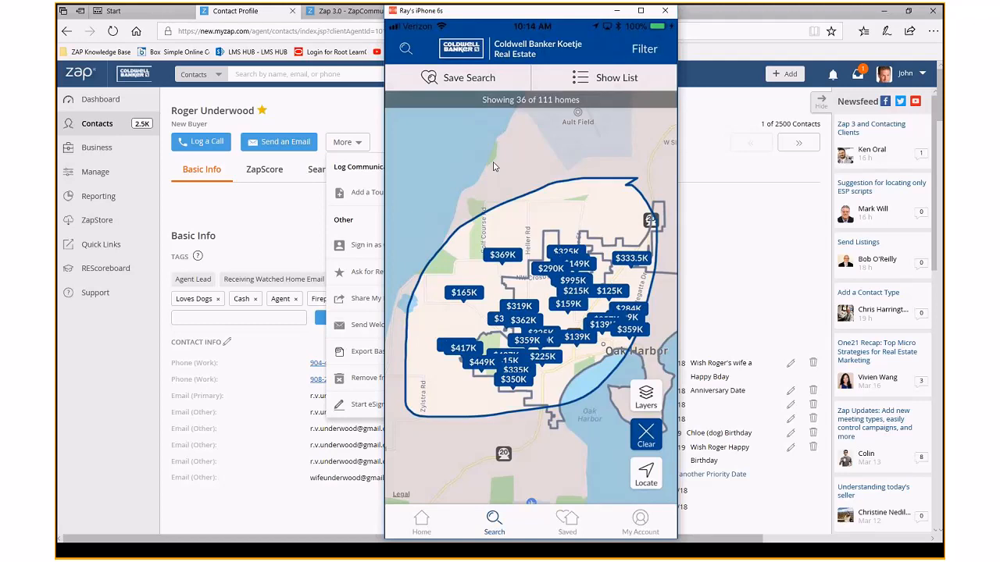
click(644, 49)
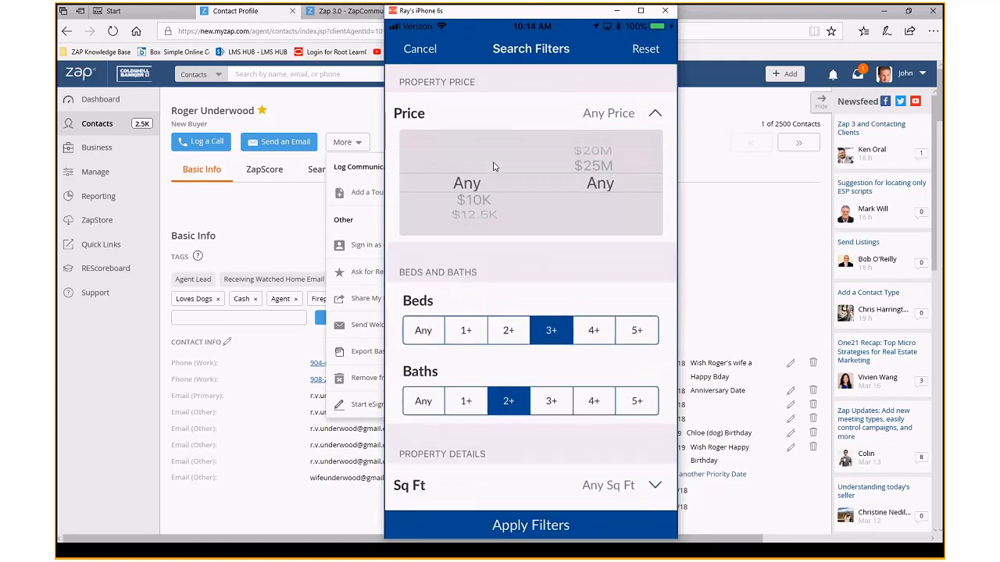
Apply Price max $775K and Sq Ft min 2,000, then view the 15 matches as a list
scroll(down, 3)
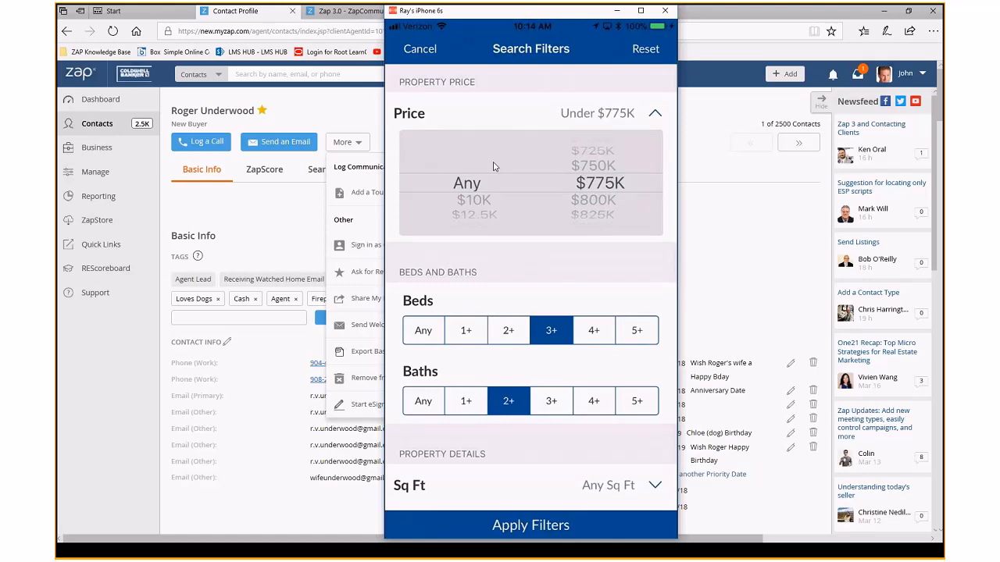
scroll(down, 3)
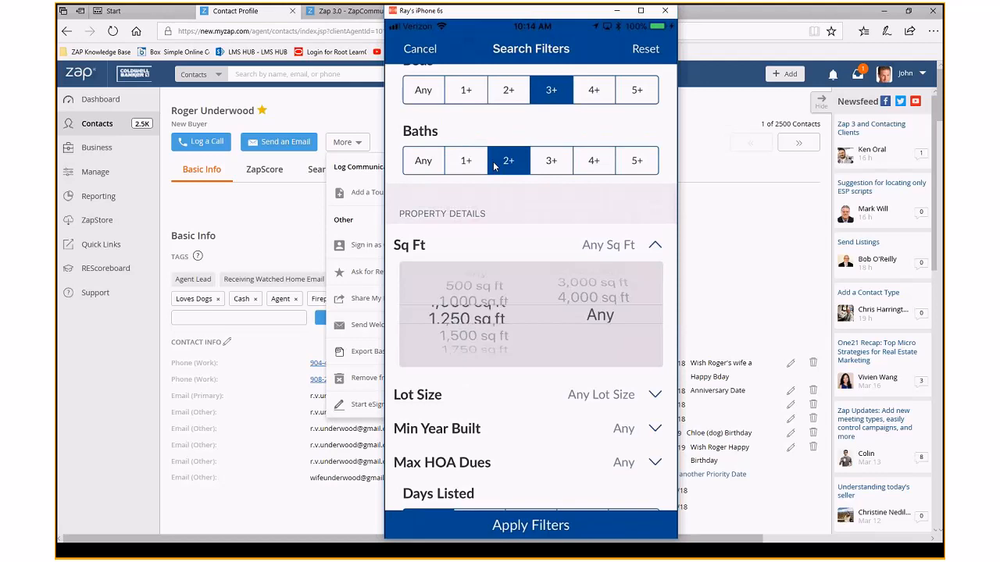
scroll(down, 3)
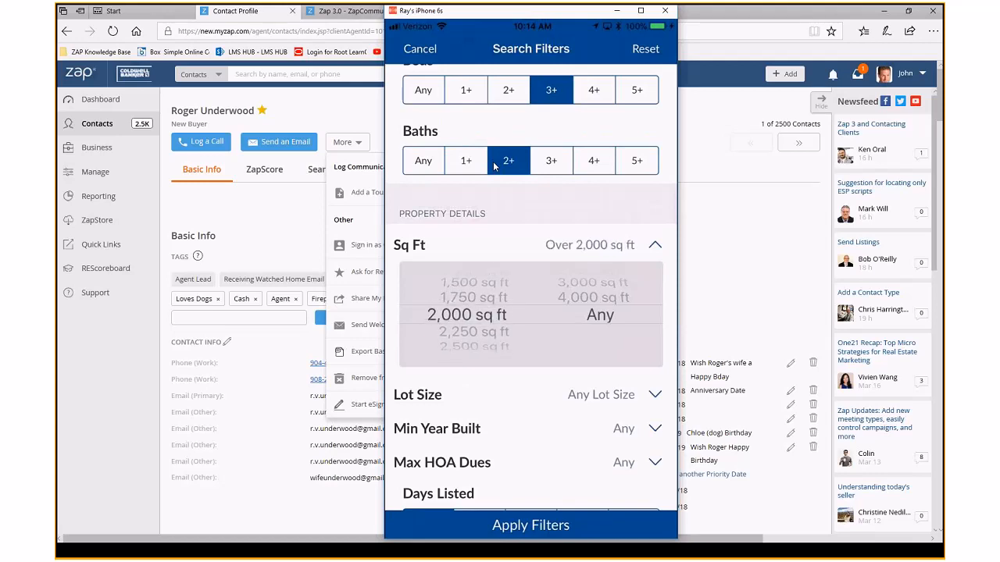
scroll(down, 3)
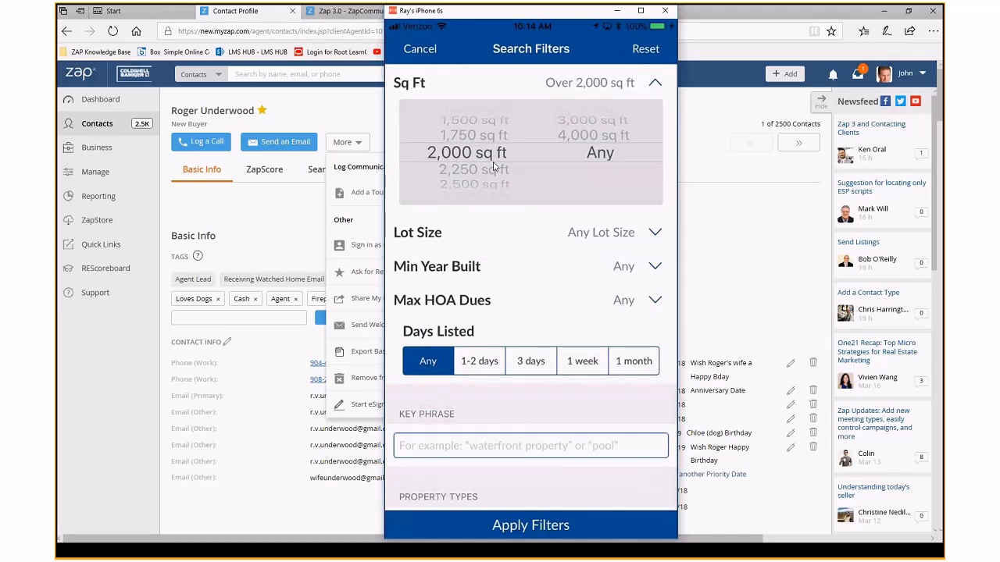
click(531, 525)
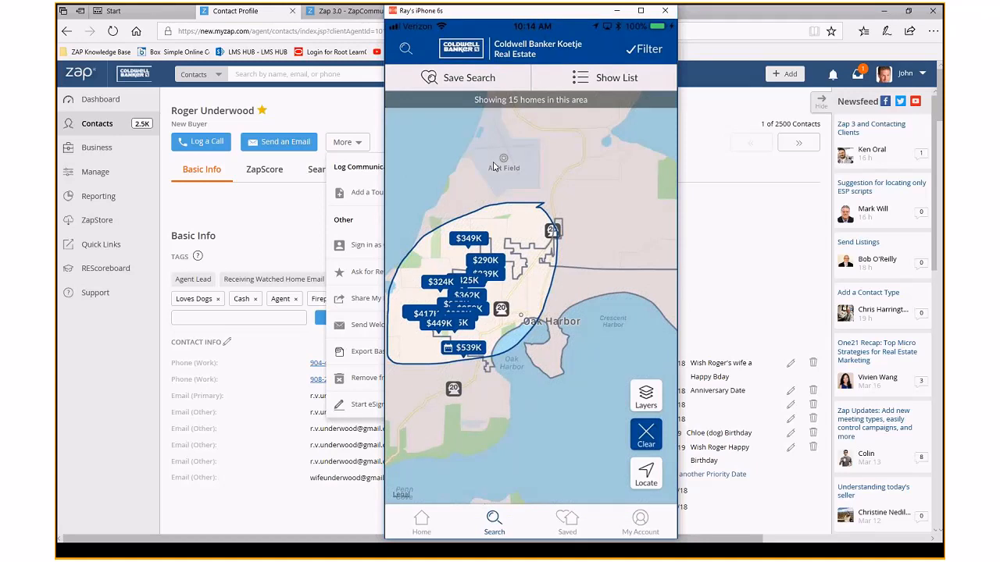
click(608, 78)
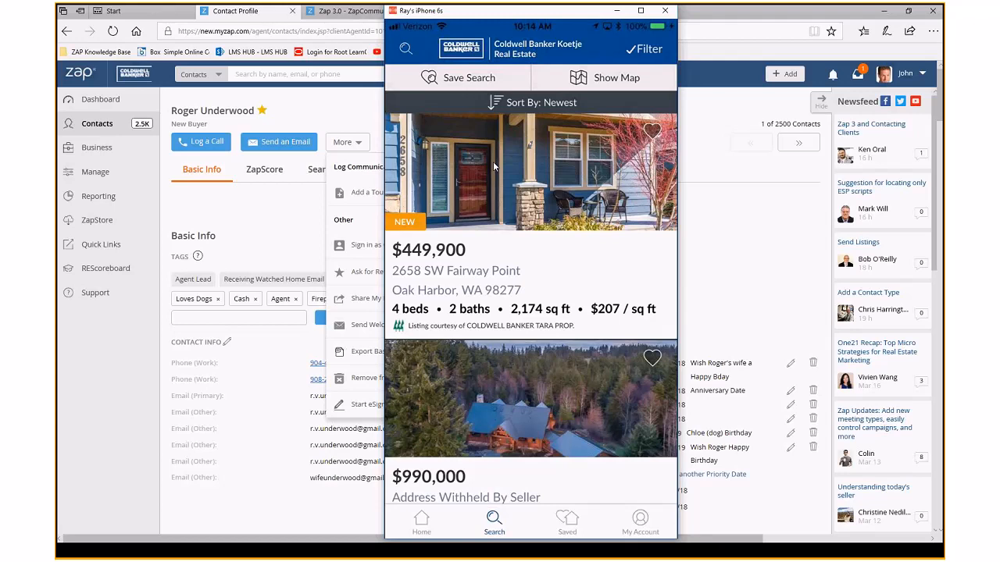
Add key phrase 'Garage' to the filters, narrowing to 13 homes, and begin saving the search
scroll(down, 3)
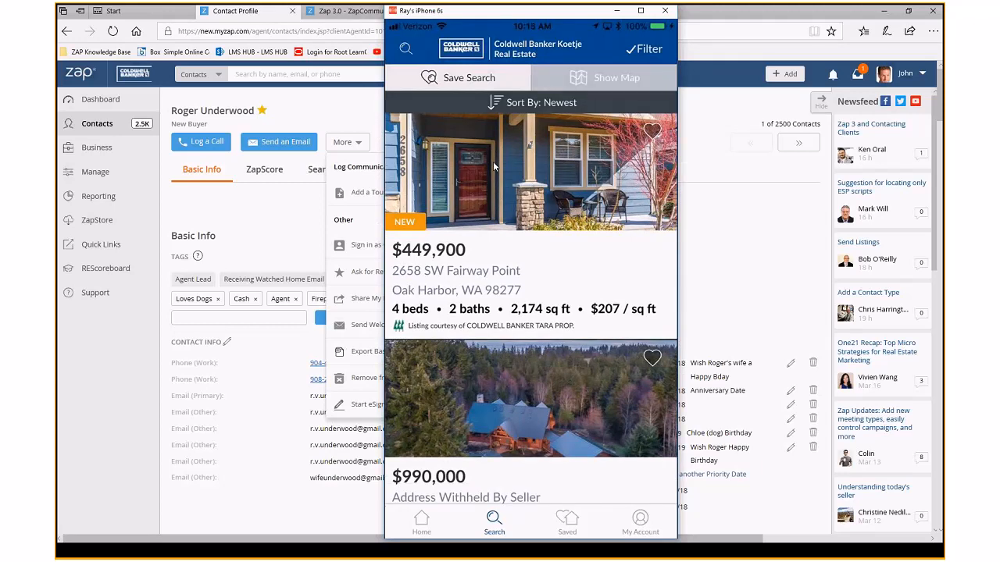
click(604, 78)
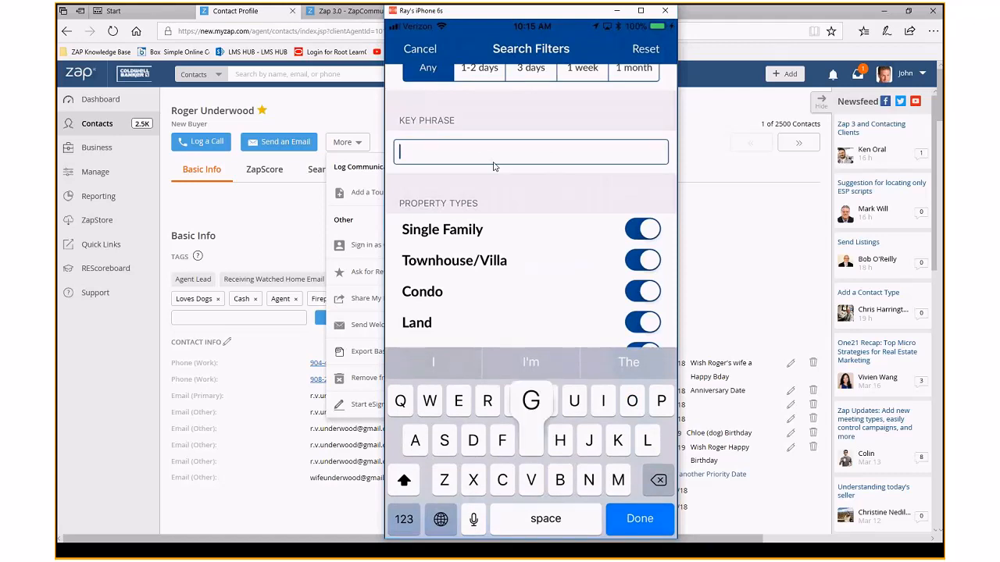
text(Garage)
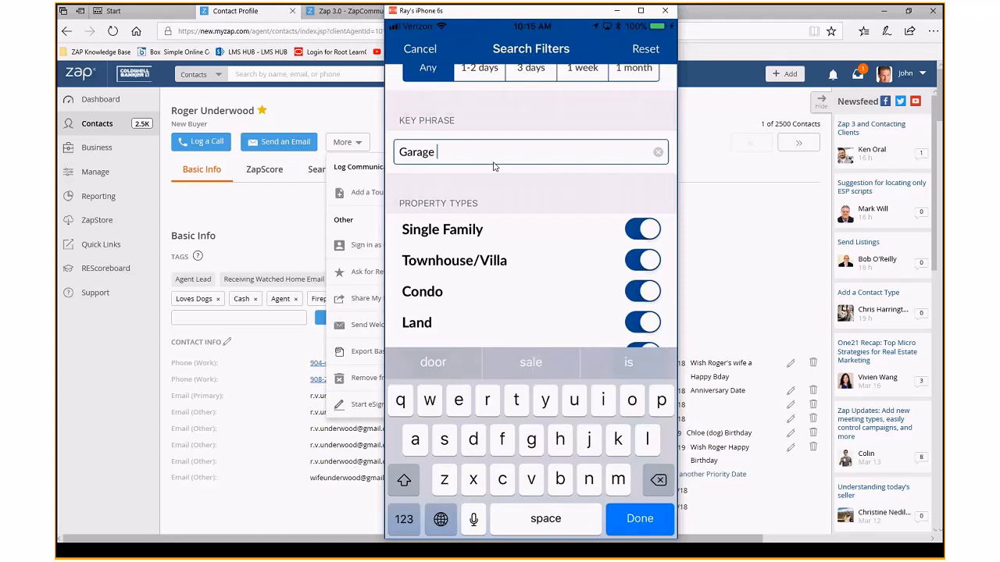
scroll(down, 3)
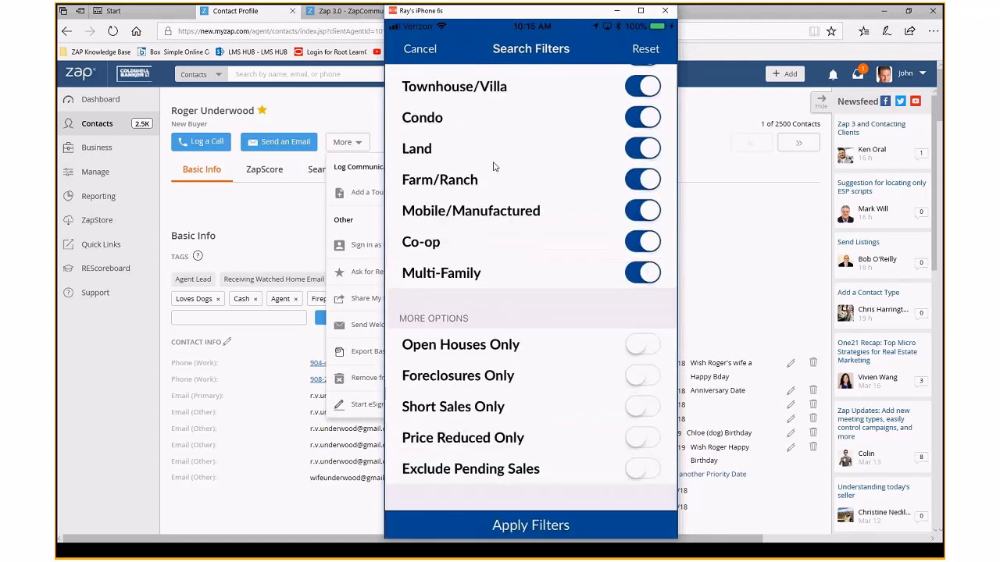
click(531, 525)
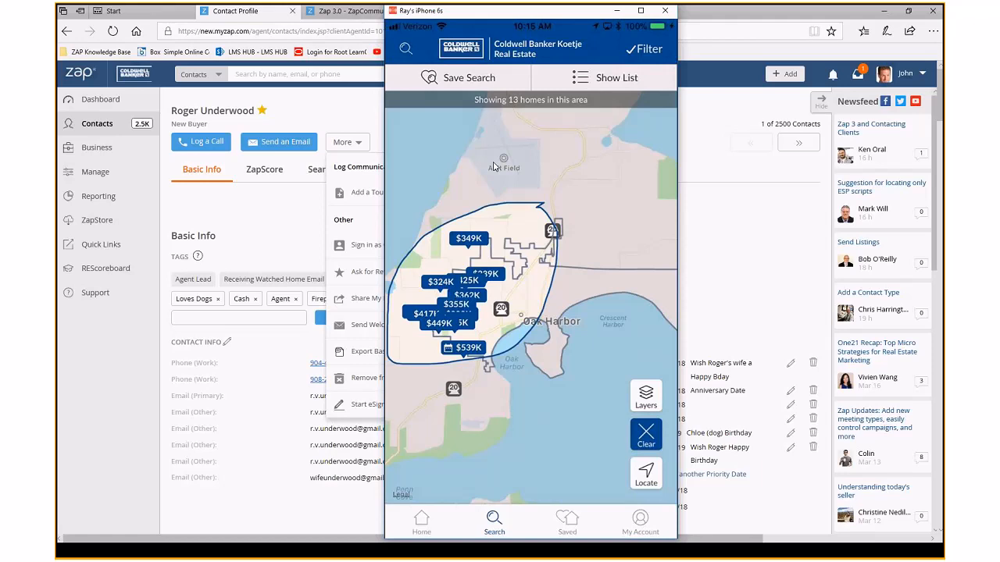
click(460, 78)
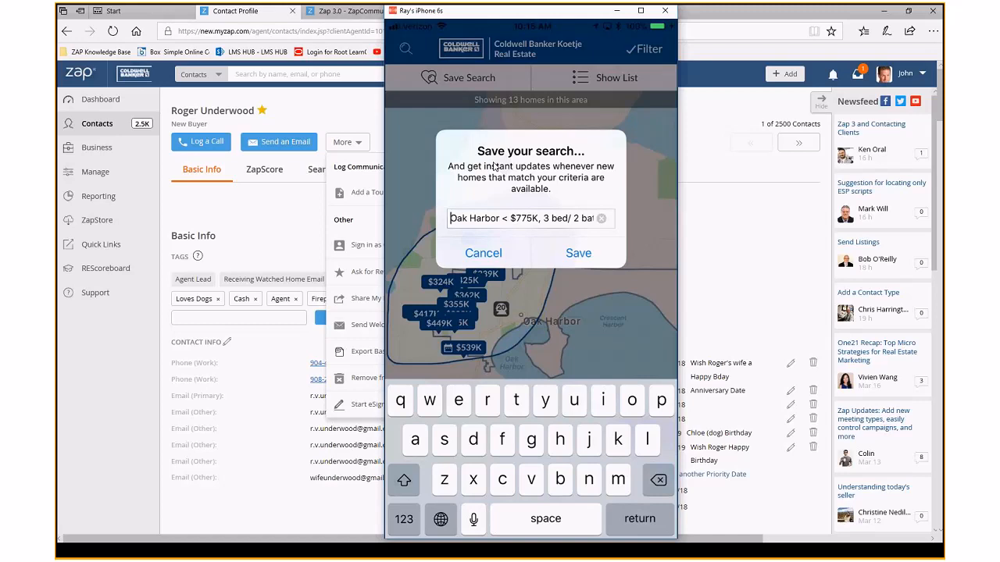
Save the Oak Harbor search under its suggested descriptive name
click(482, 254)
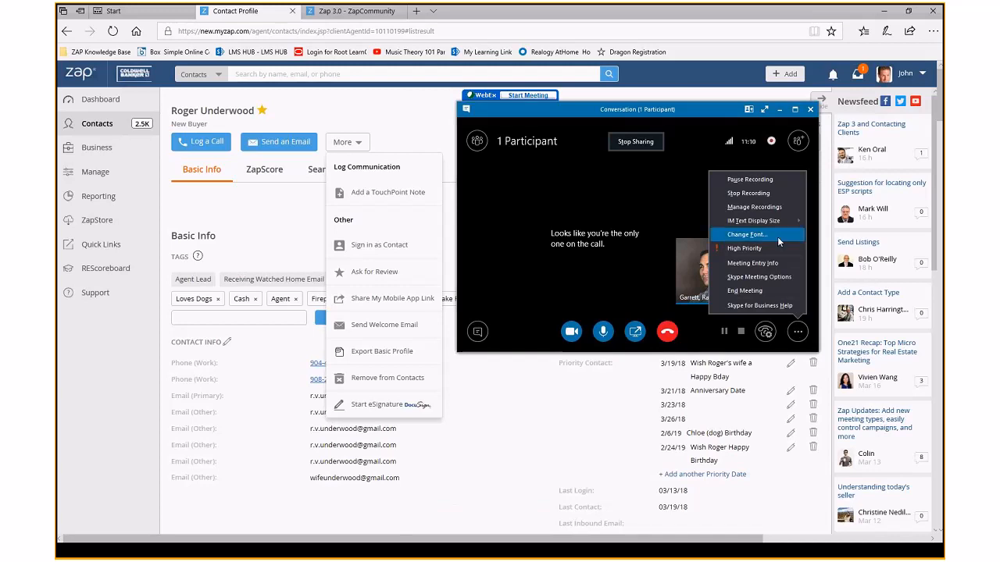
mouse_move(749, 193)
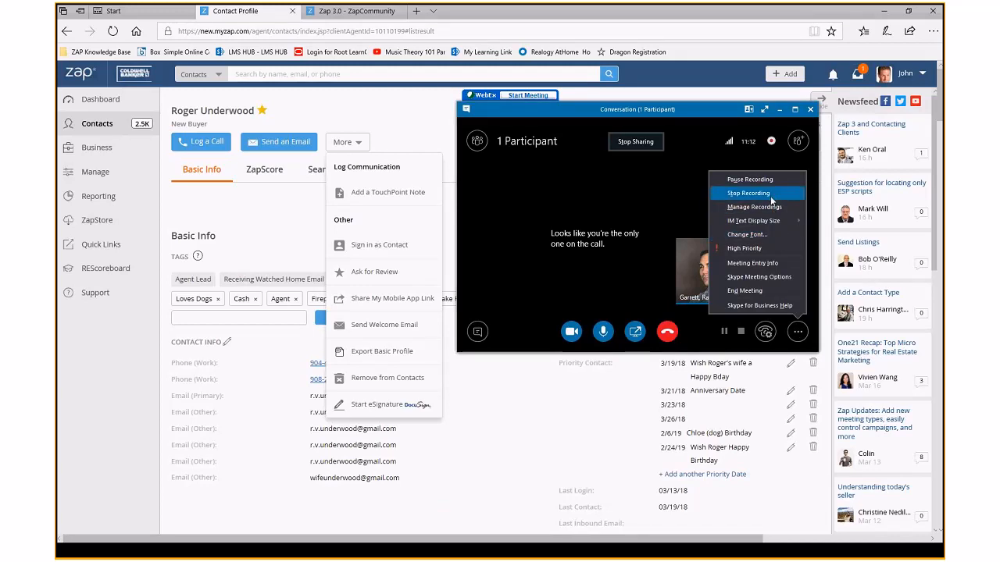